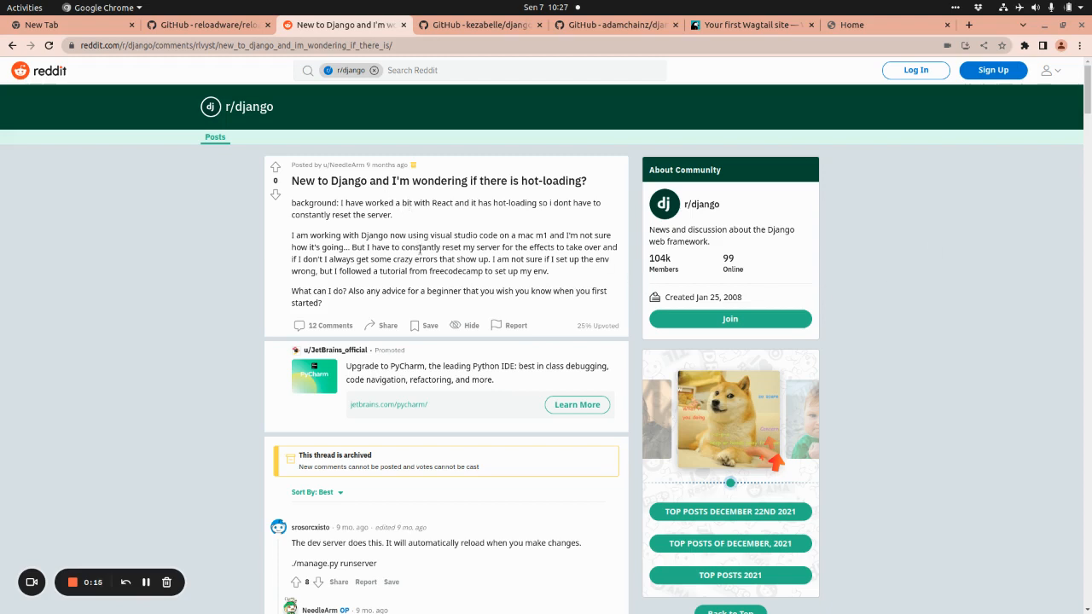
Scroll the r/django hot-loading thread past the archived notice to the first comments.
{"action": "scroll", "scroll_direction": "down", "scroll_amount": 3}
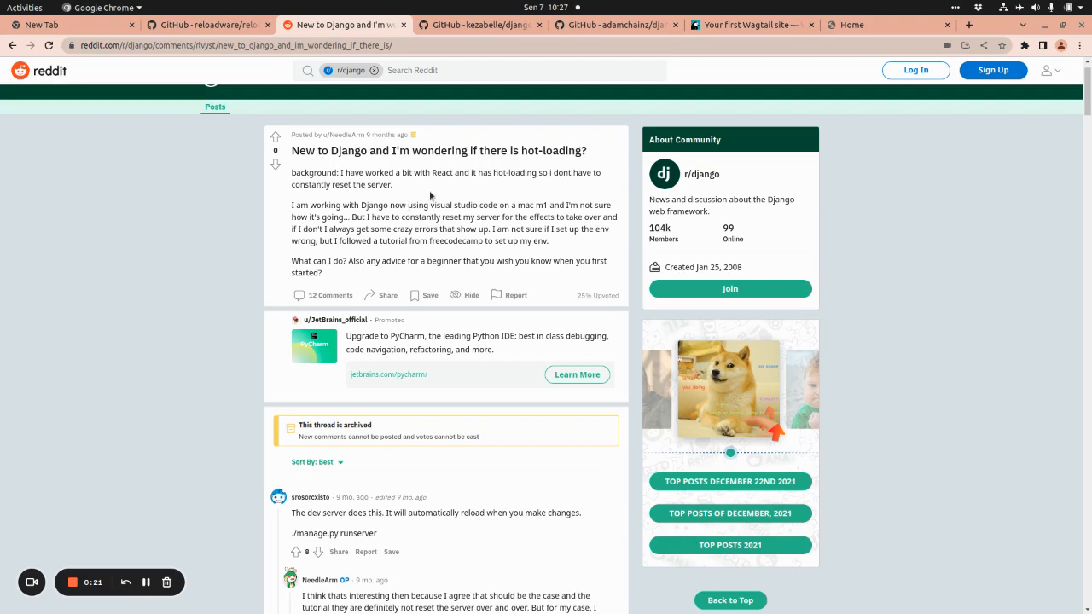
{"action": "mouse_move", "coordinate": [502, 228]}
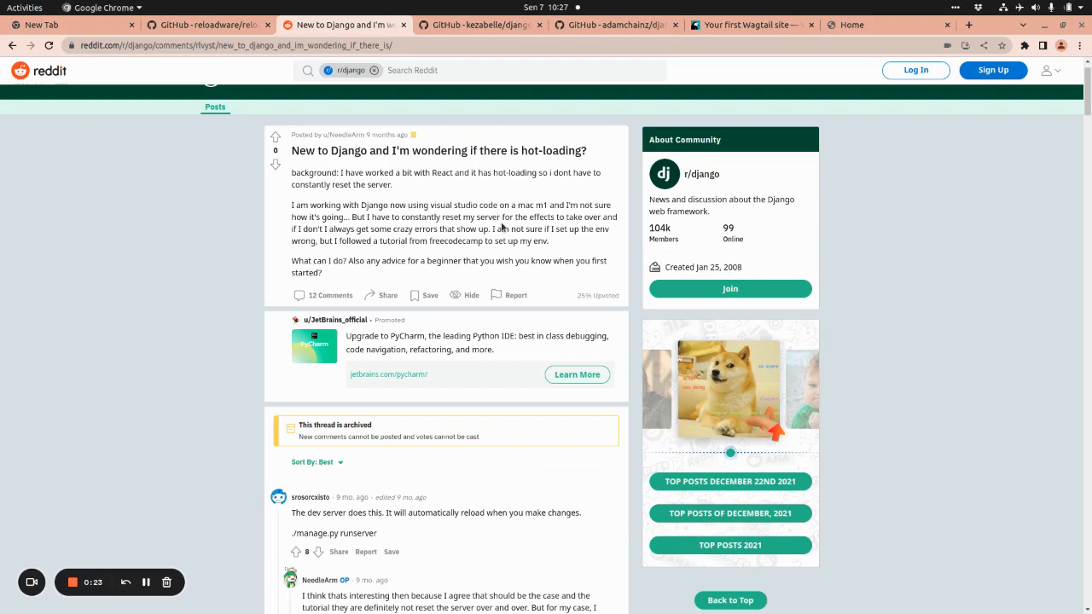
{"action": "mouse_move", "coordinate": [501, 229]}
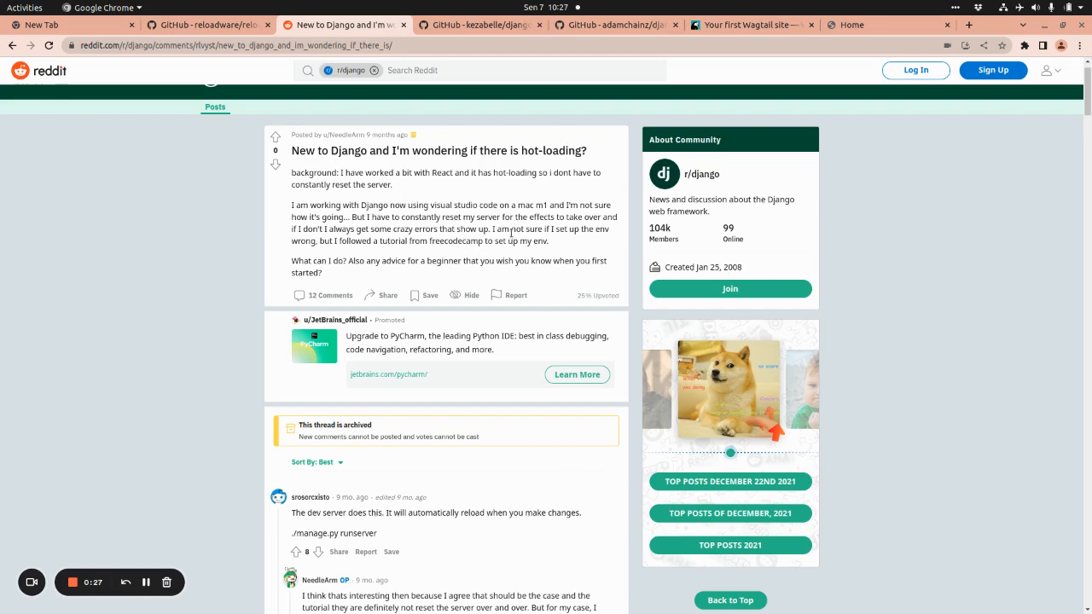
{"action": "scroll", "scroll_direction": "down", "scroll_amount": 3}
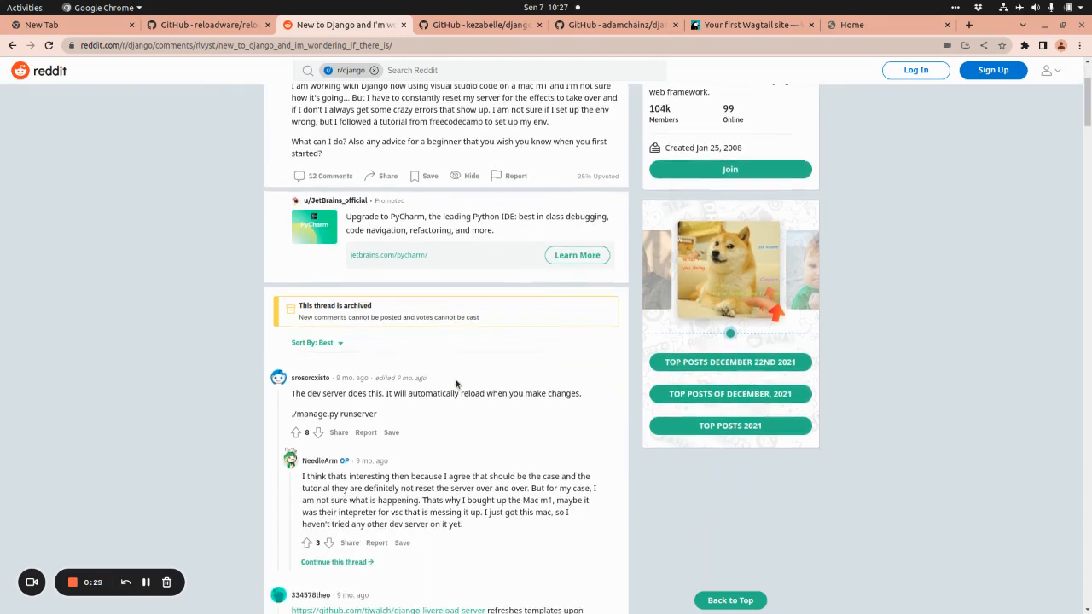
{"action": "scroll", "scroll_direction": "down", "scroll_amount": 3}
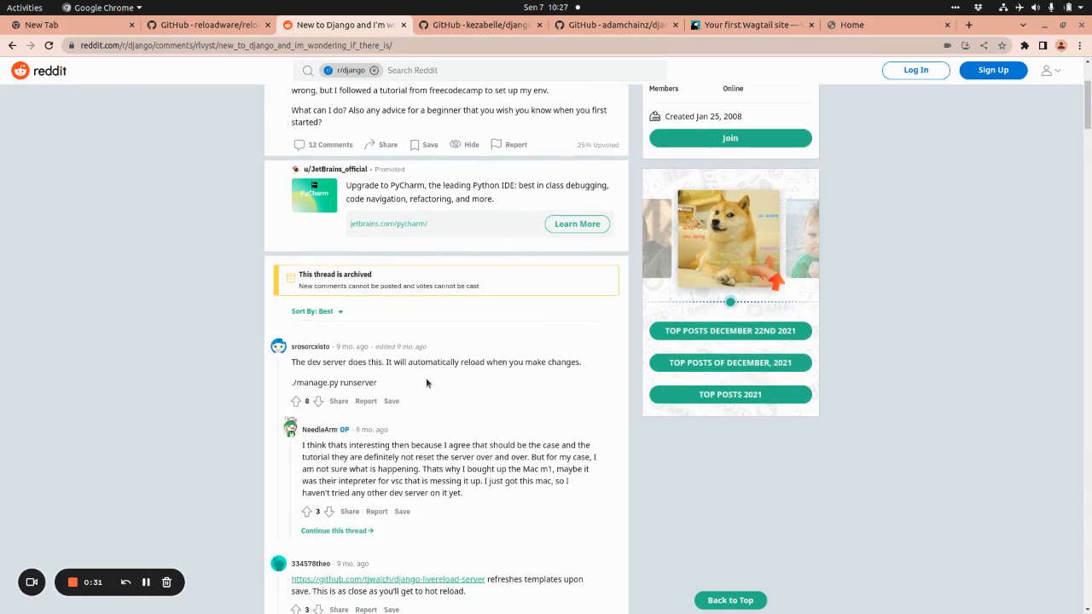
{"action": "scroll", "scroll_direction": "down", "scroll_amount": 3}
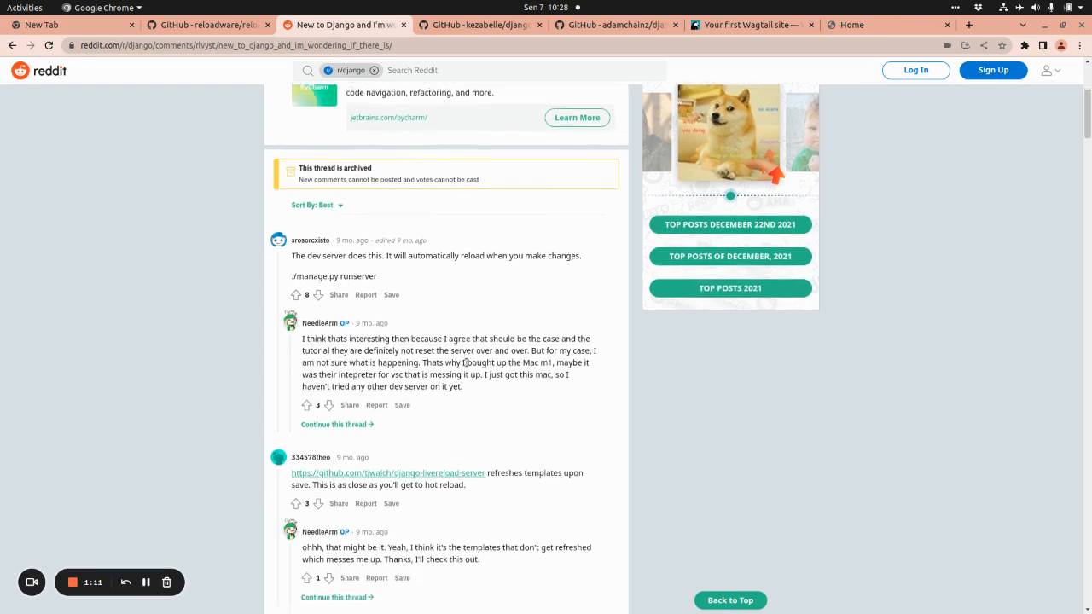
Scroll down to the replies recommending django-livereloadish and django-browser-reload.
{"action": "scroll", "scroll_direction": "down", "scroll_amount": 3}
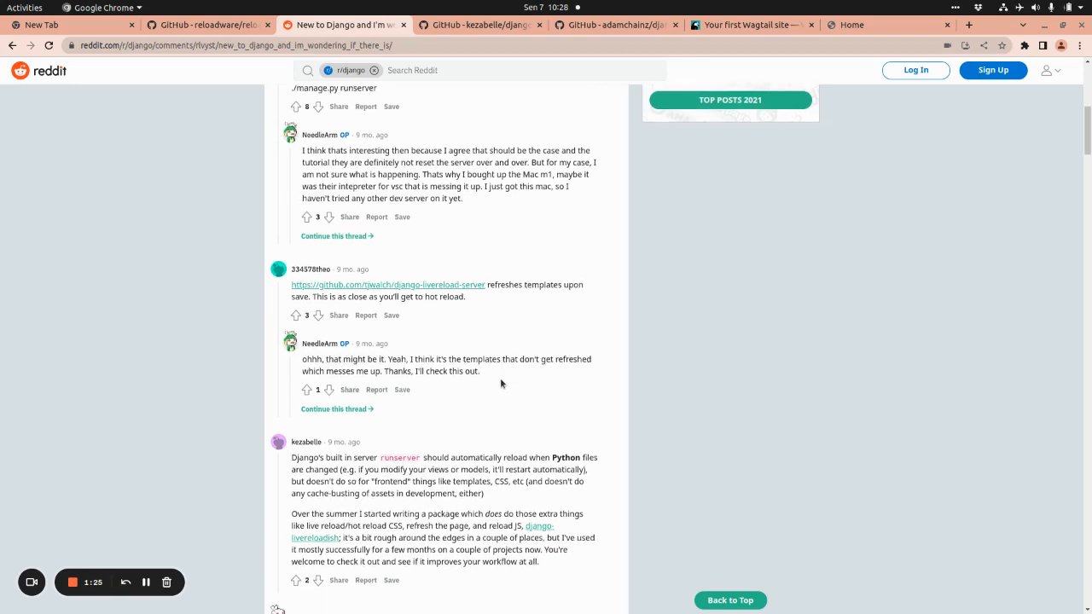
{"action": "scroll", "scroll_direction": "down", "scroll_amount": 3}
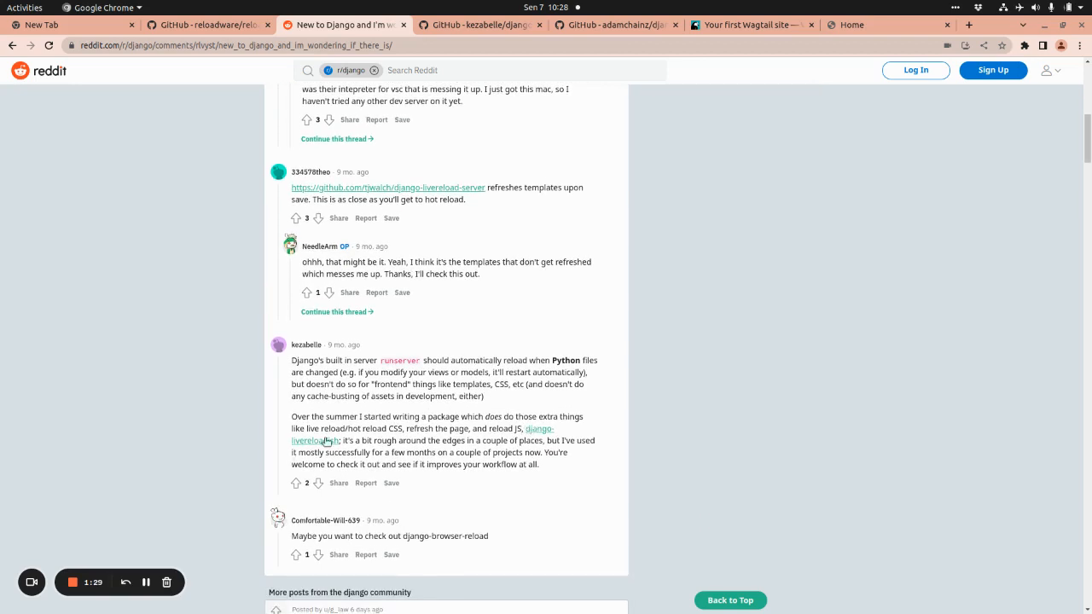
{"action": "mouse_move", "coordinate": [458, 462]}
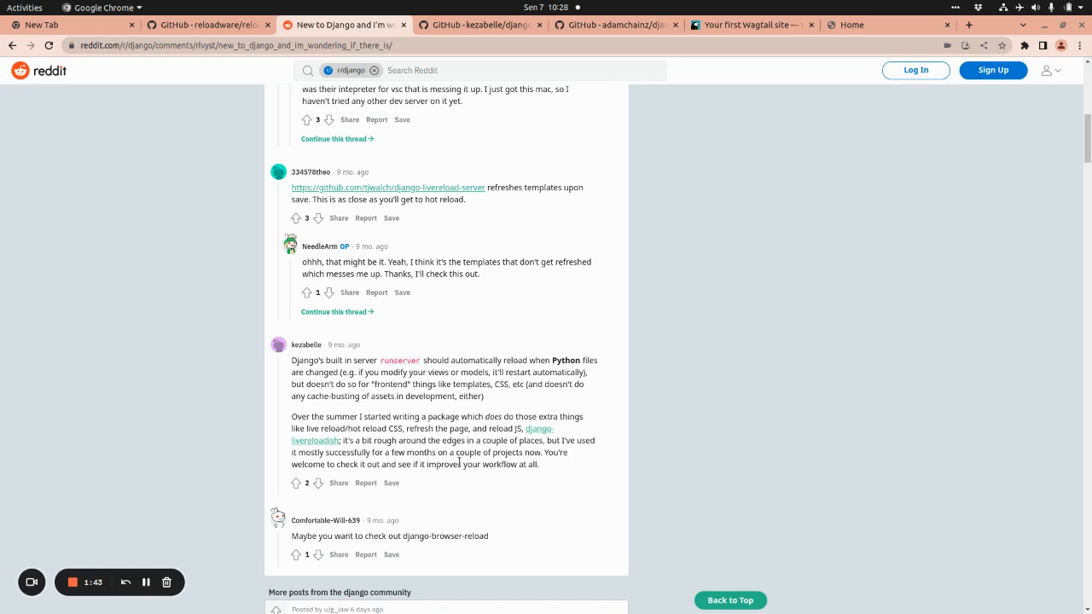
{"action": "scroll", "scroll_direction": "down", "scroll_amount": 3}
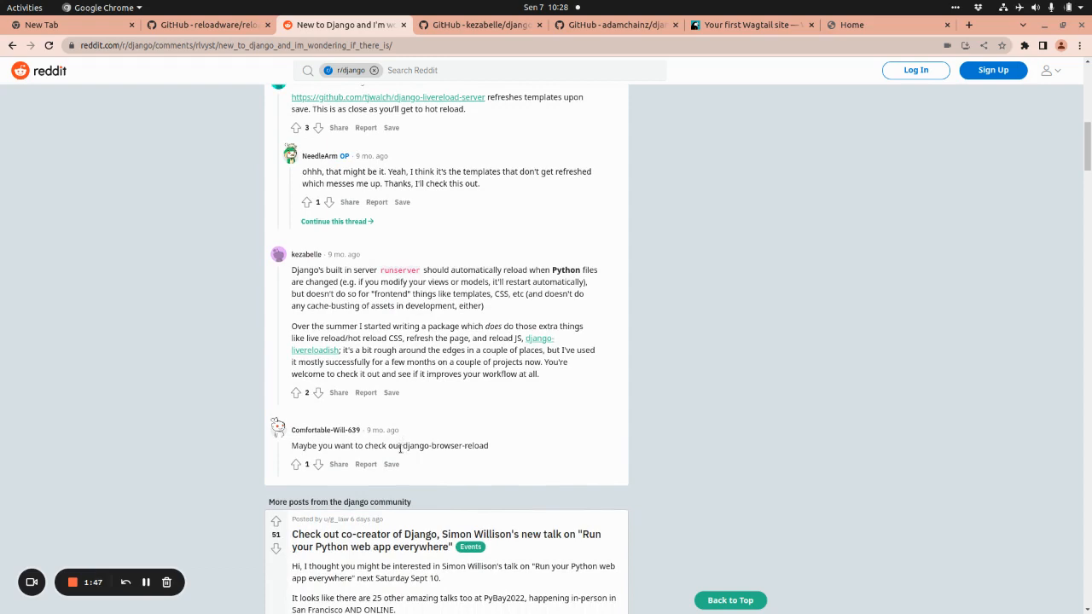
{"action": "mouse_move", "coordinate": [472, 485]}
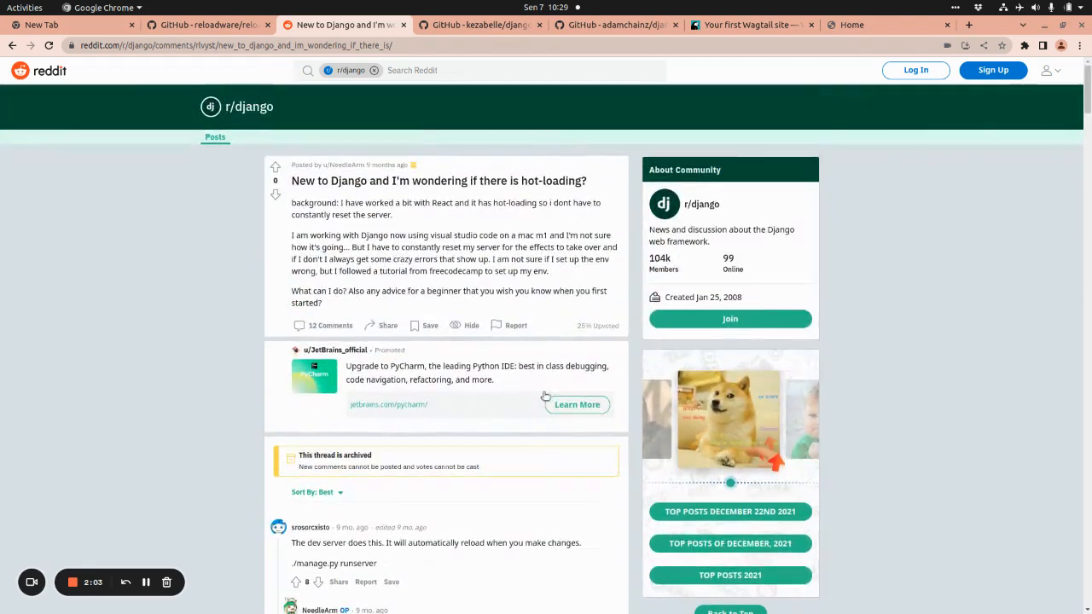
{"action": "mouse_move", "coordinate": [505, 205]}
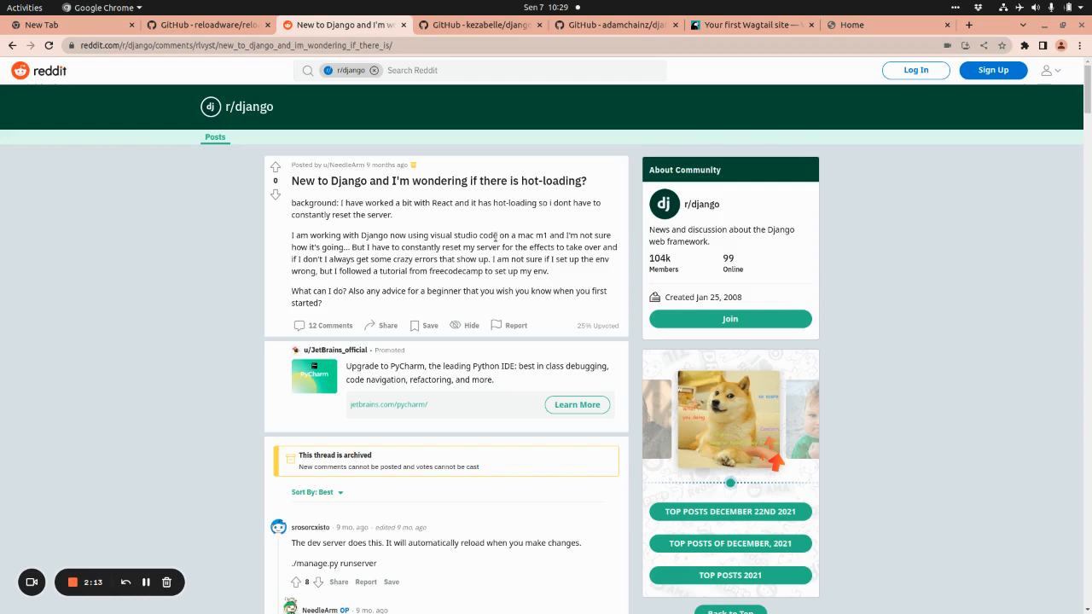
{"action": "mouse_move", "coordinate": [516, 288]}
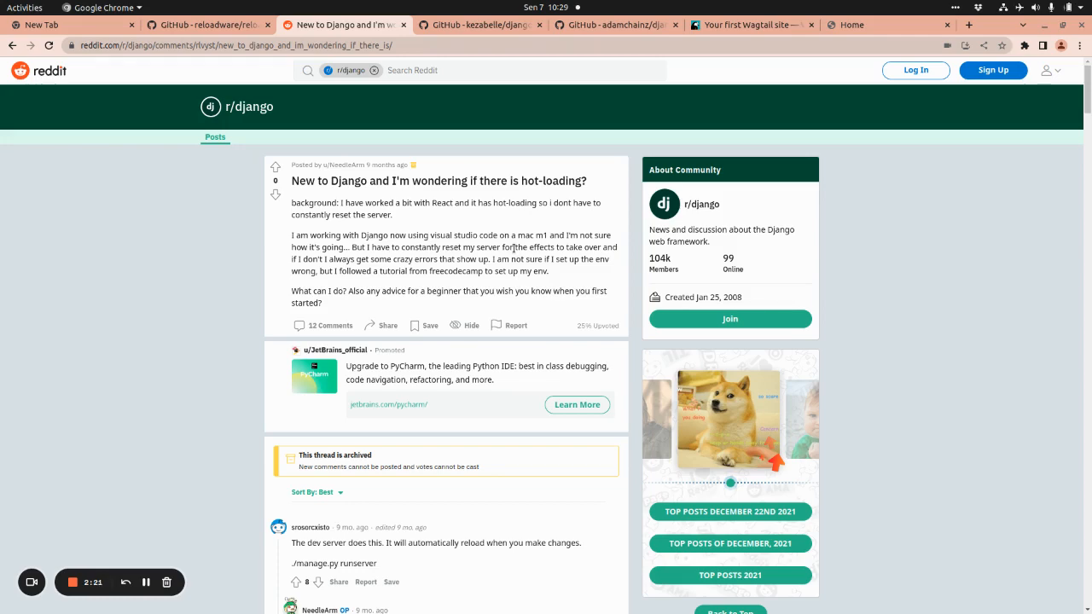
Scroll the 'Your first Wagtail site' tutorial to 'Start the server' and select 'python' in the runserver command.
{"action": "left_click", "coordinate": [751, 25]}
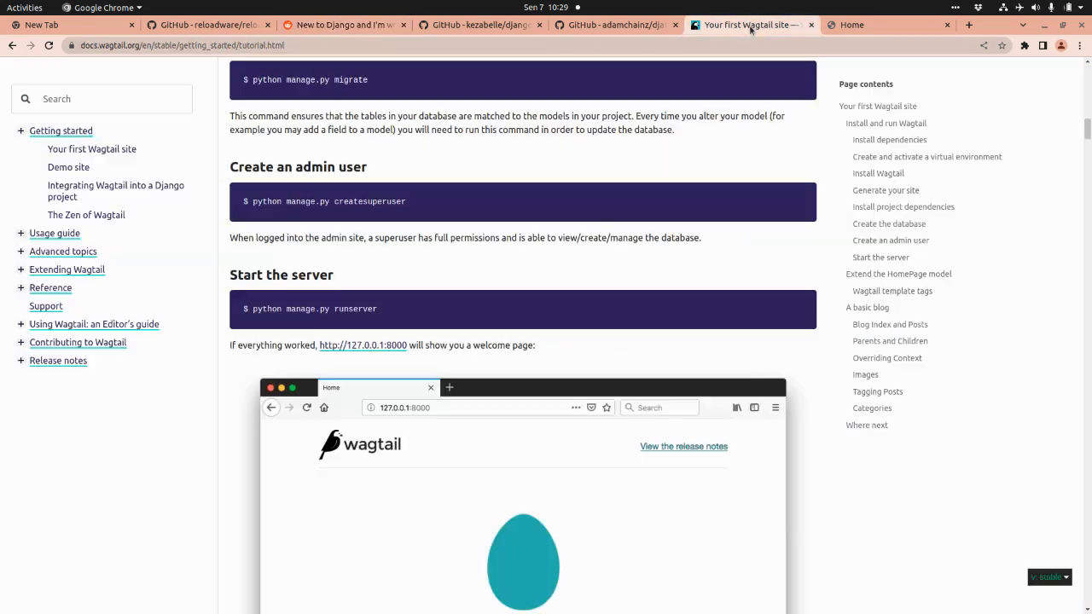
{"action": "scroll", "scroll_direction": "up", "scroll_amount": 3}
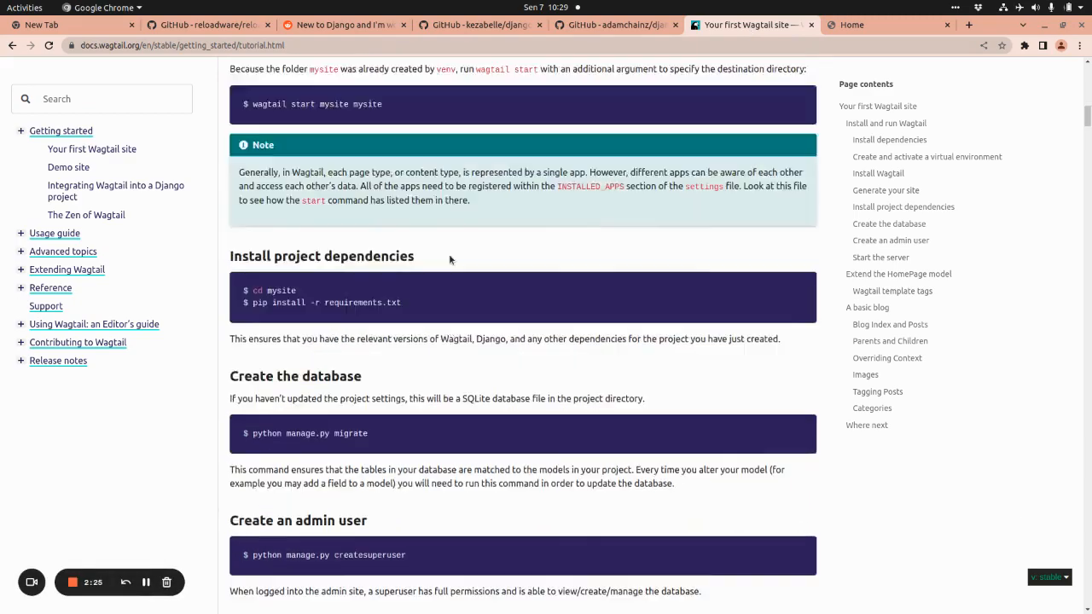
{"action": "scroll", "scroll_direction": "up", "scroll_amount": 3}
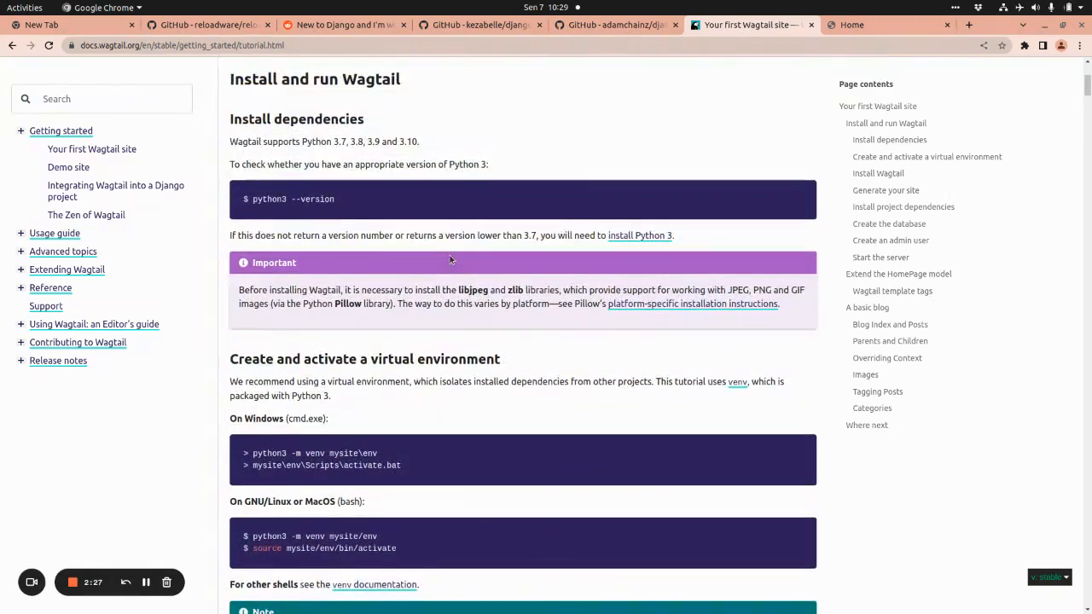
{"action": "scroll", "scroll_direction": "down", "scroll_amount": 3}
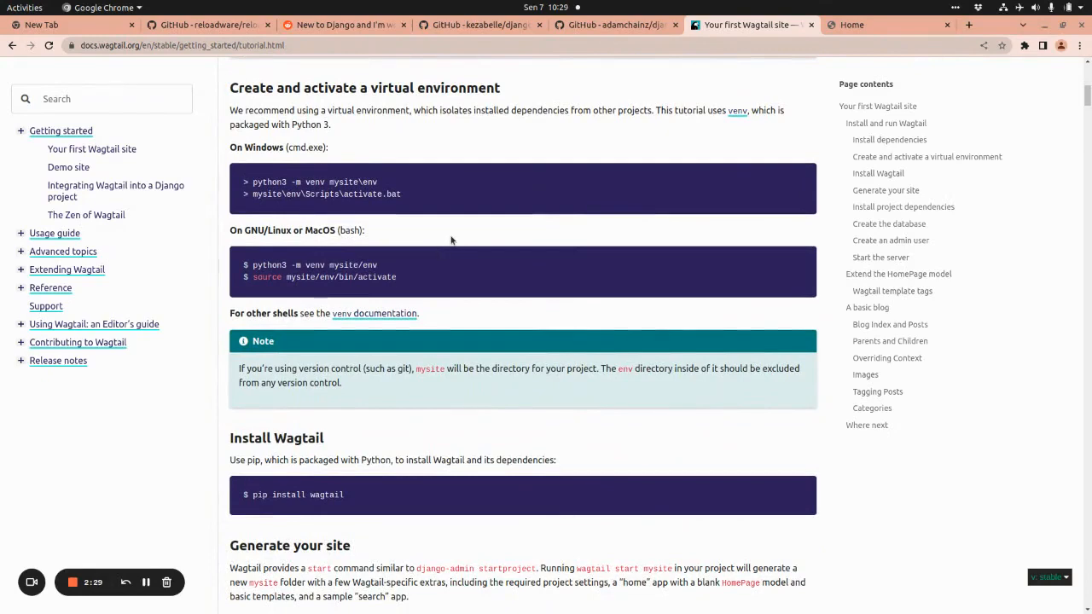
{"action": "scroll", "scroll_direction": "down", "scroll_amount": 3}
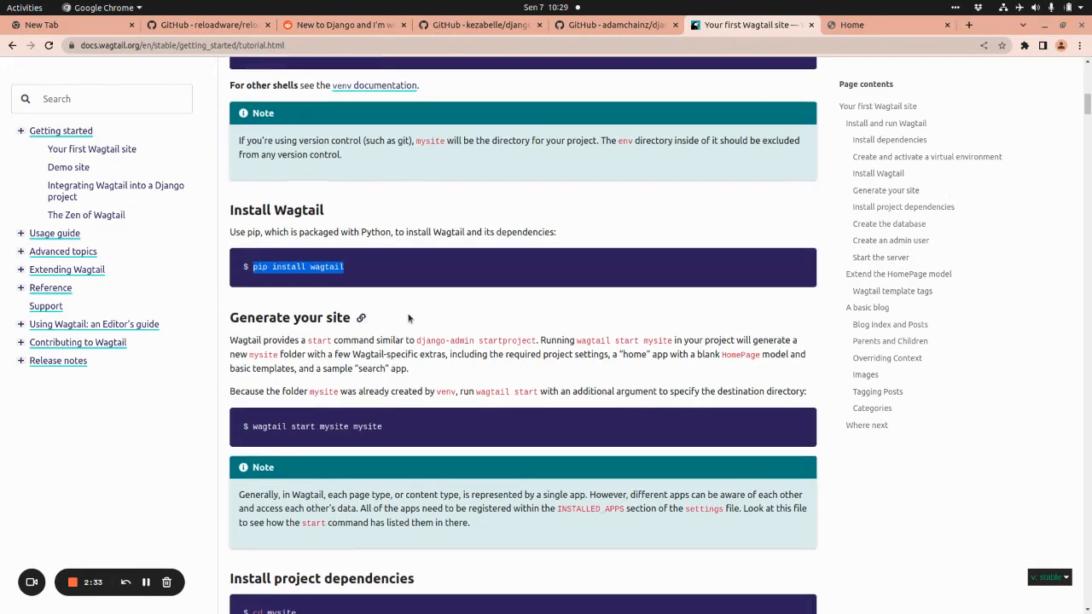
{"action": "scroll", "scroll_direction": "down", "scroll_amount": 3}
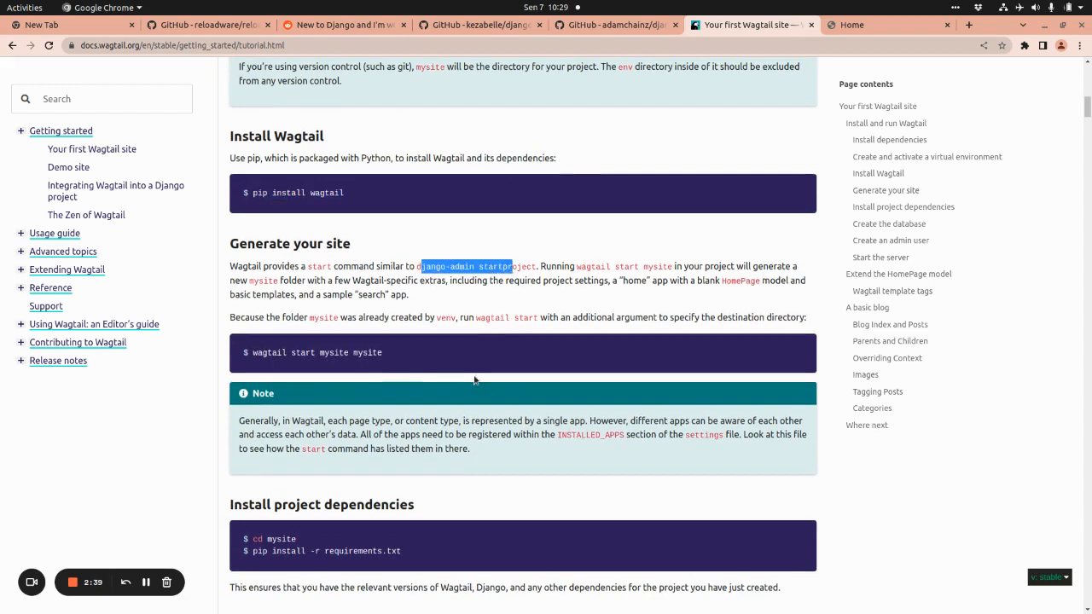
{"action": "scroll", "scroll_direction": "down", "scroll_amount": 3}
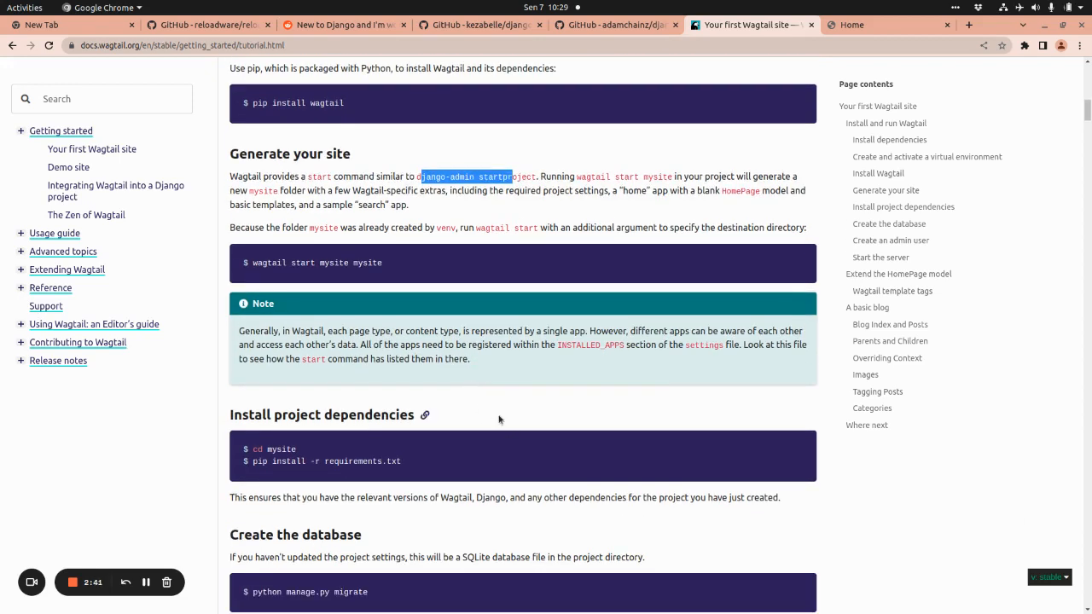
{"action": "scroll", "scroll_direction": "down", "scroll_amount": 3}
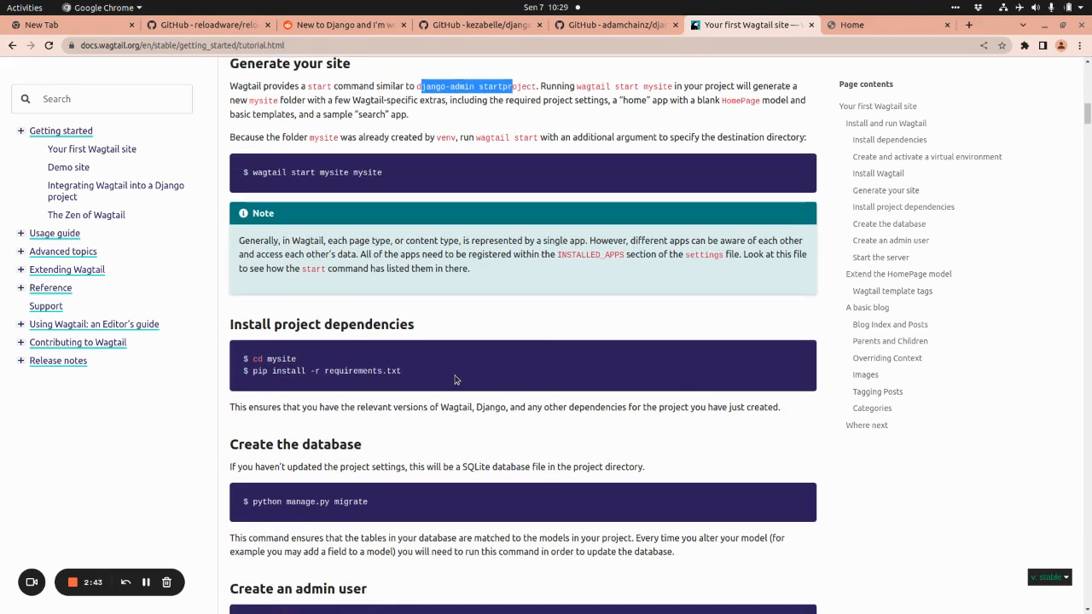
{"action": "mouse_move", "coordinate": [466, 383]}
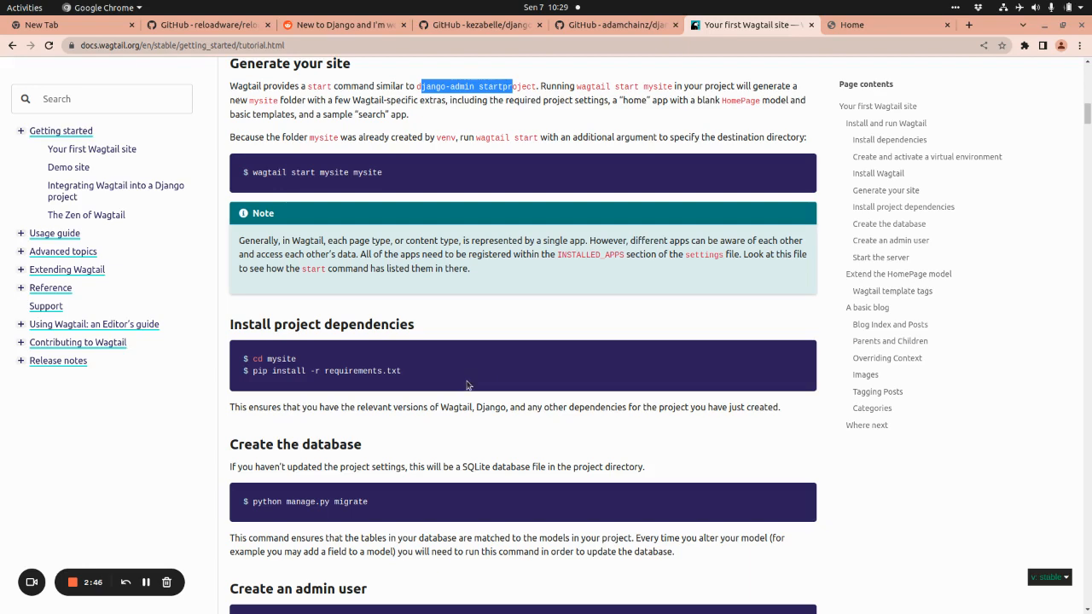
{"action": "scroll", "scroll_direction": "down", "scroll_amount": 3}
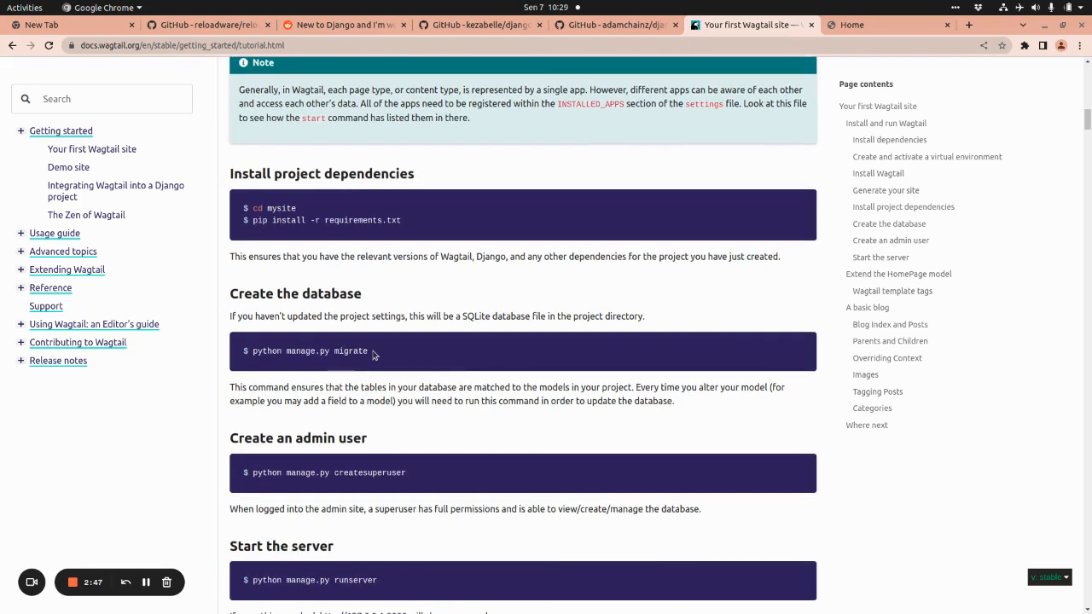
{"action": "scroll", "scroll_direction": "down", "scroll_amount": 3}
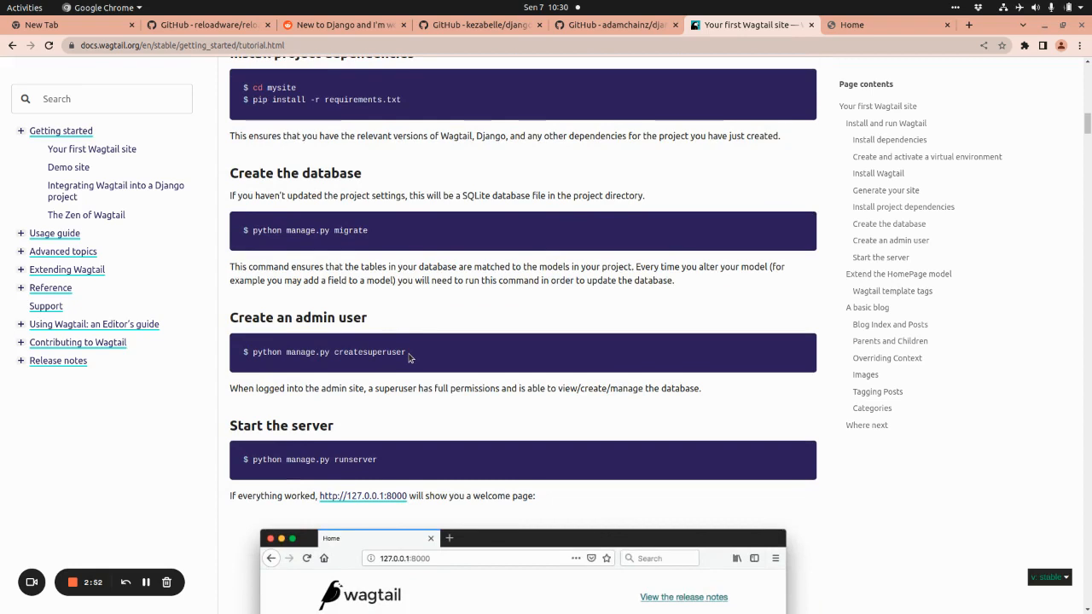
{"action": "scroll", "scroll_direction": "down", "scroll_amount": 3}
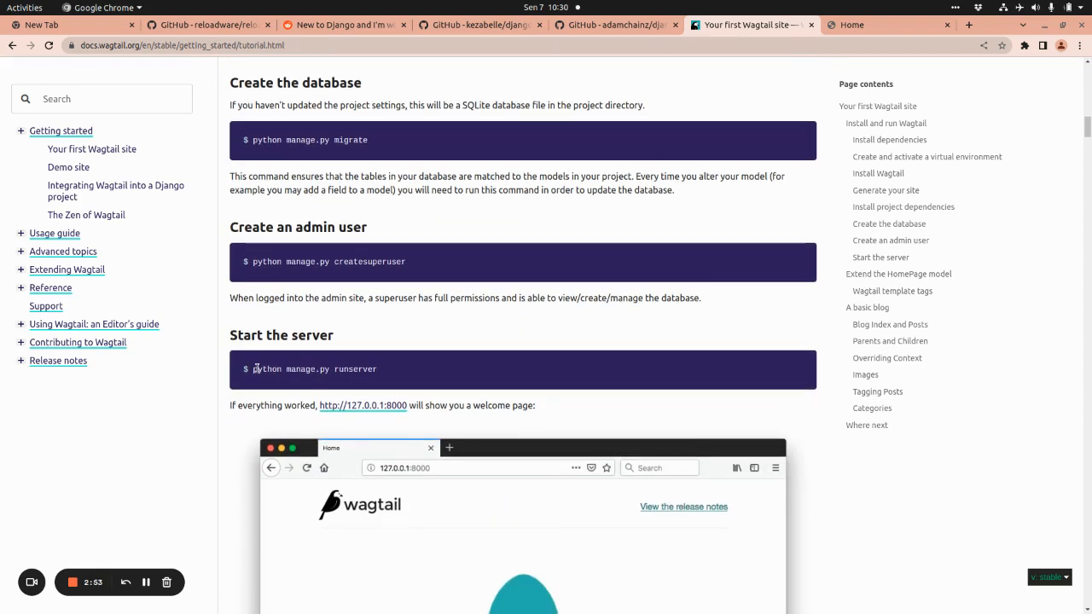
{"action": "double_click", "coordinate": [314, 369]}
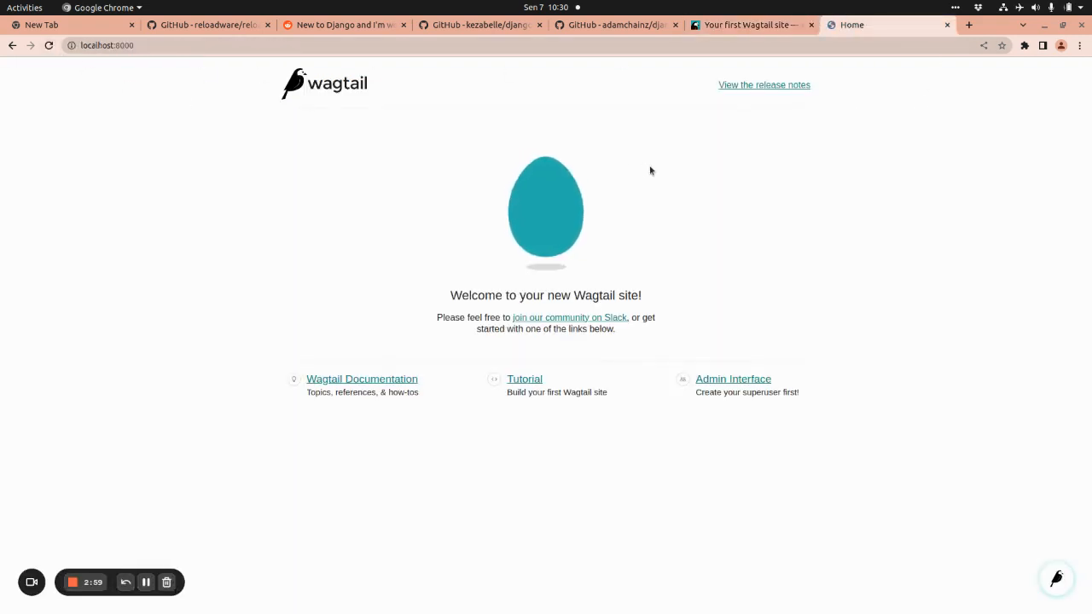
{"action": "mouse_move", "coordinate": [830, 220]}
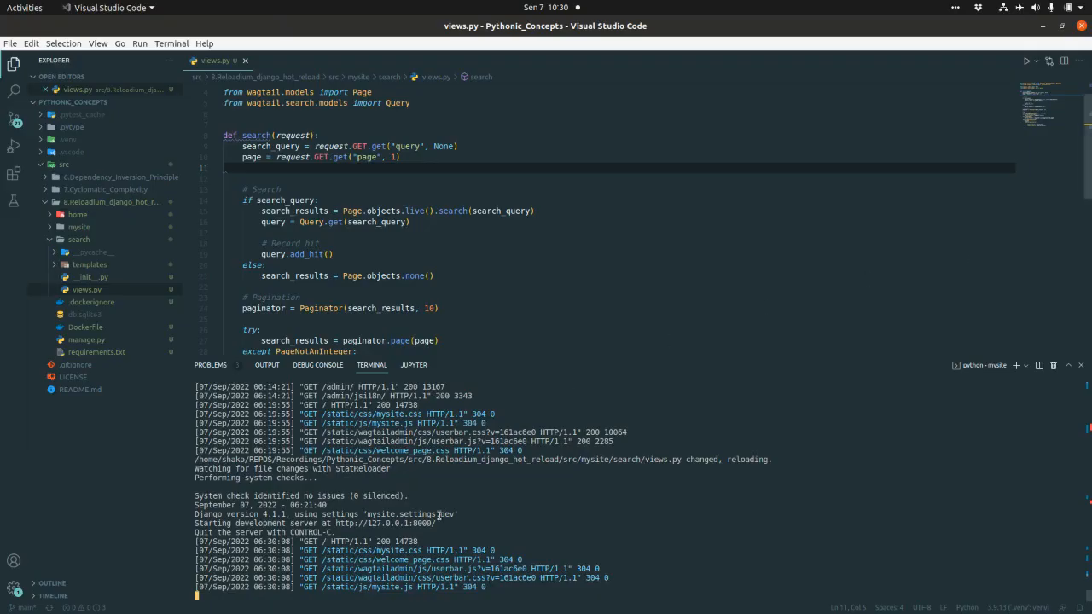
{"action": "mouse_move", "coordinate": [505, 501]}
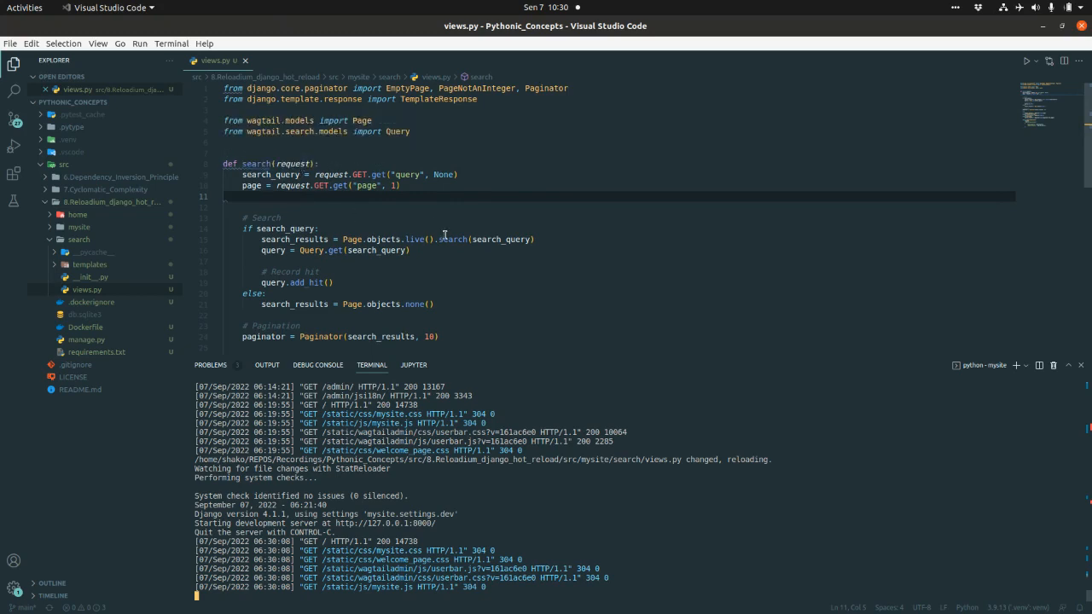
Add a print(page) line to the search function in views.py.
{"action": "scroll", "scroll_direction": "down", "scroll_amount": 3}
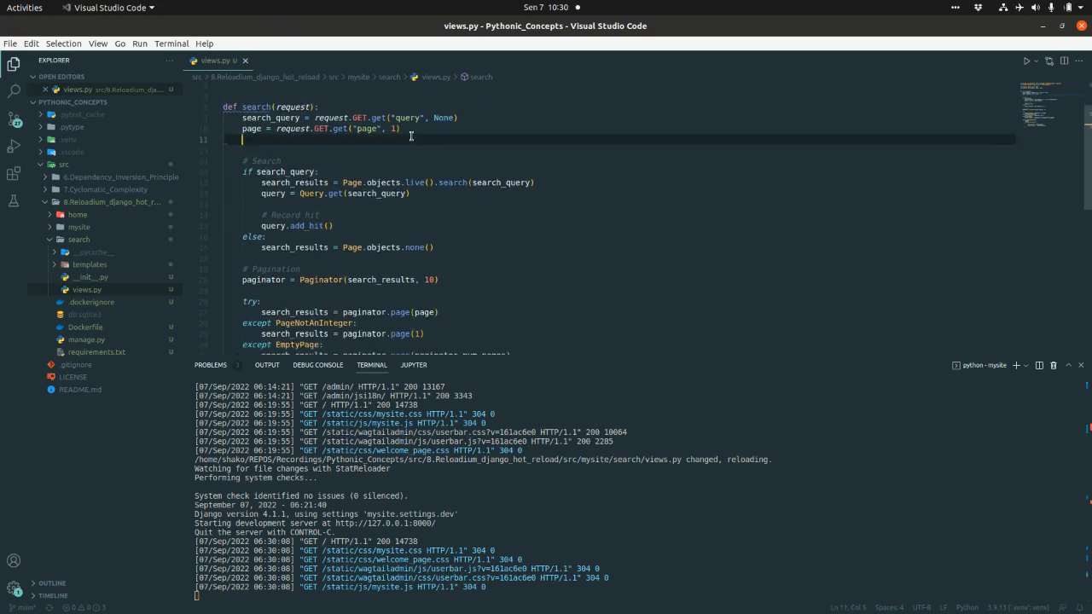
{"action": "type", "text": "print("}
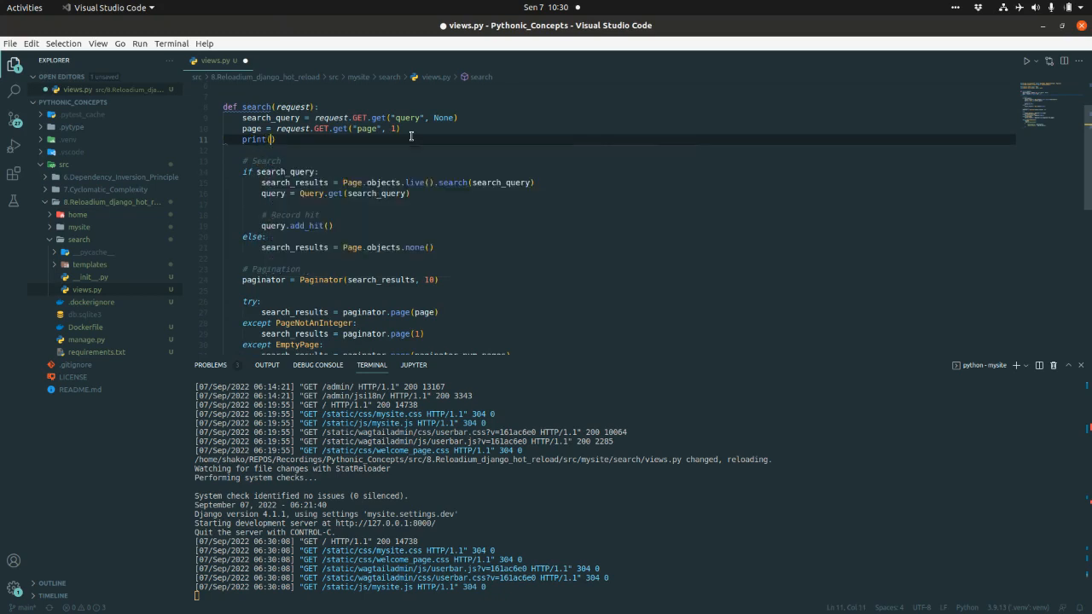
{"action": "type", "text": "page"}
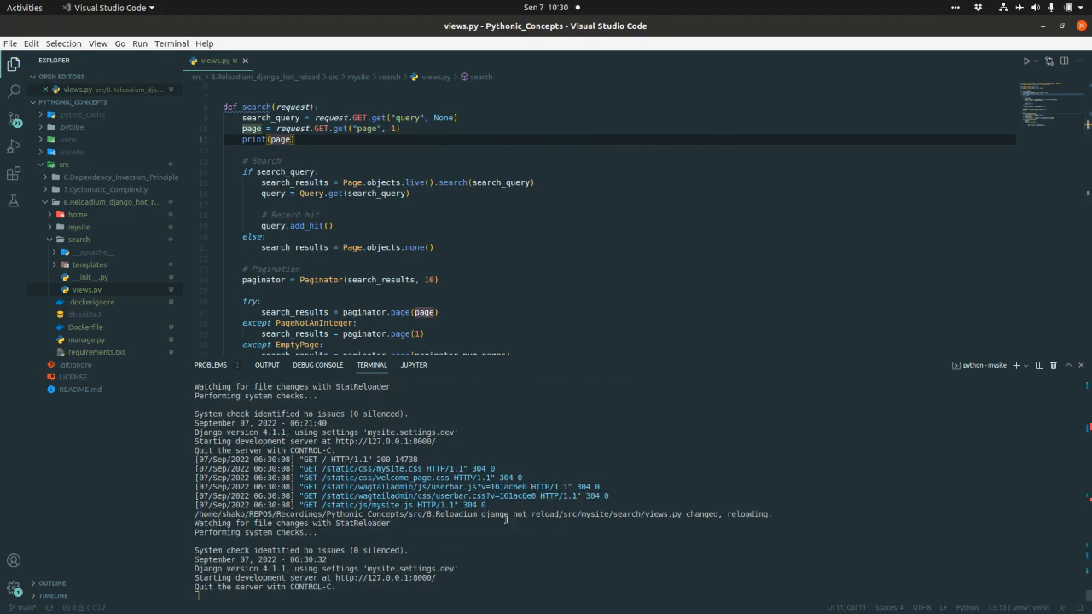
{"action": "mouse_move", "coordinate": [598, 537]}
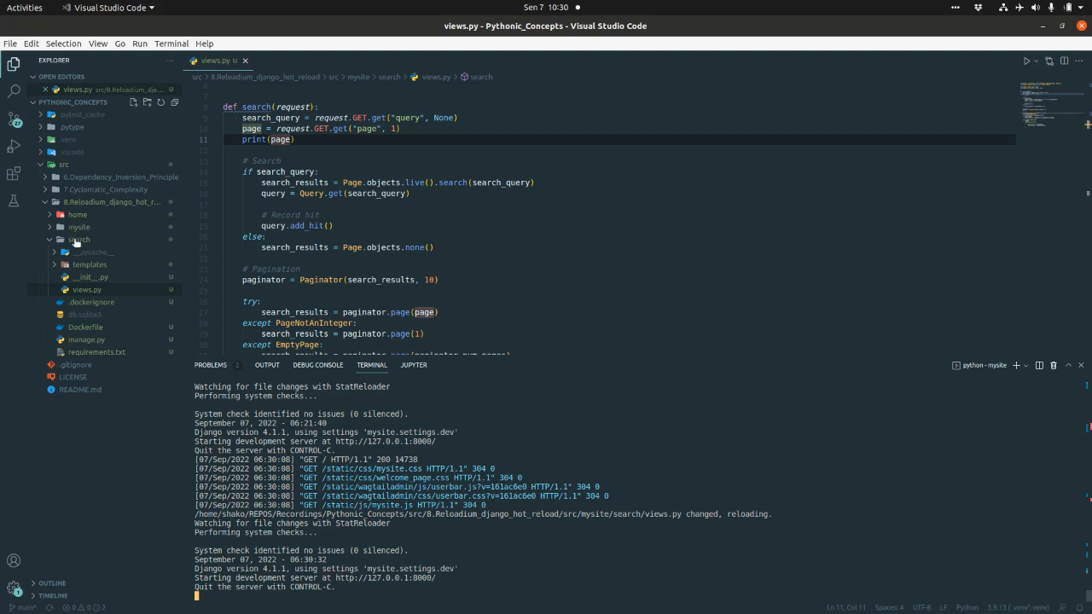
{"action": "mouse_move", "coordinate": [101, 242]}
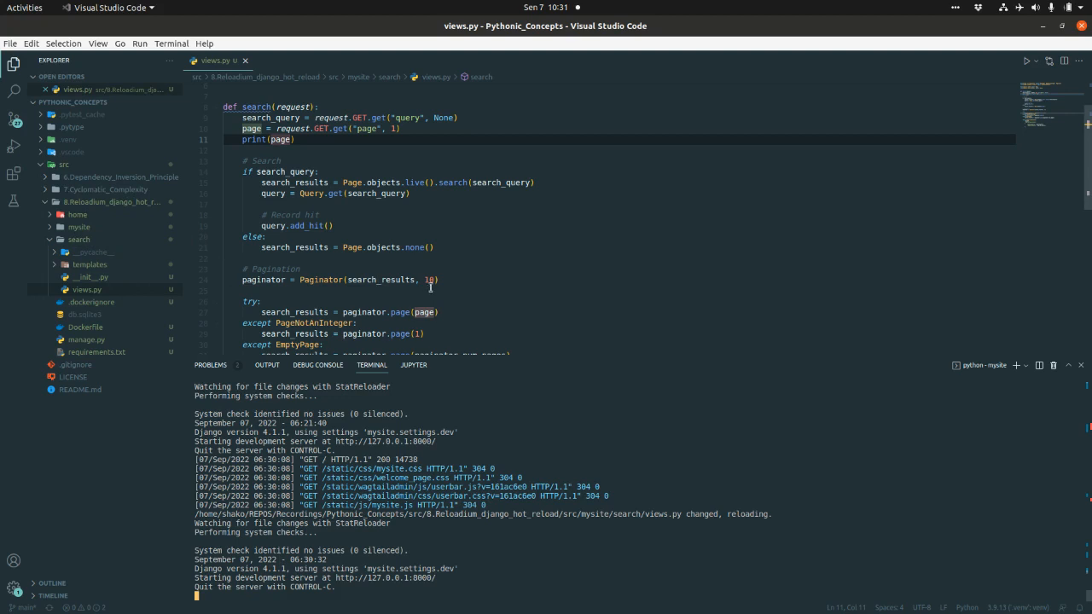
{"action": "mouse_move", "coordinate": [447, 537]}
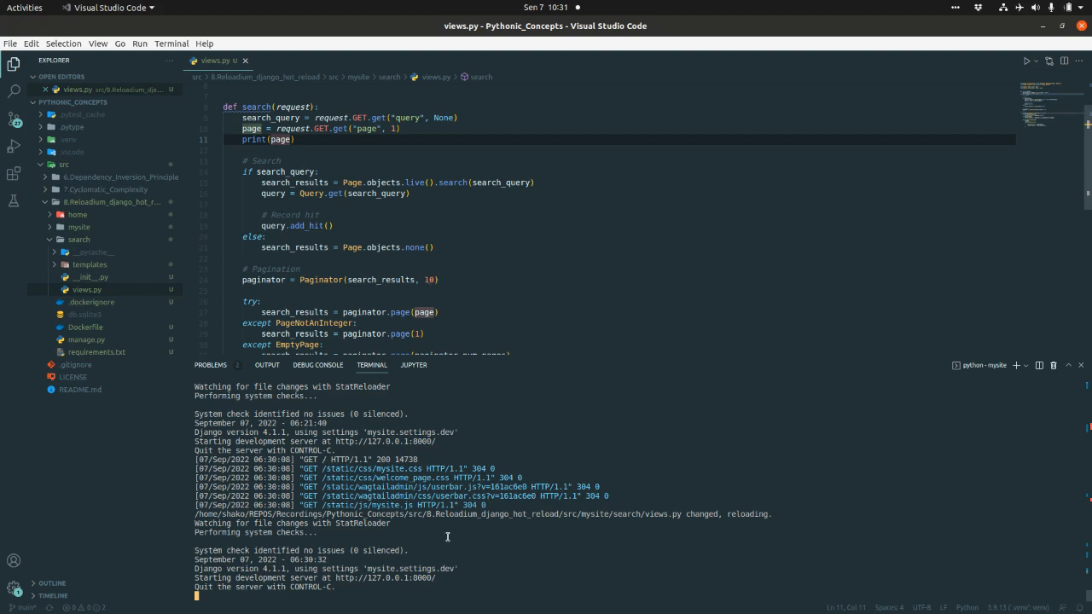
{"action": "mouse_move", "coordinate": [465, 547]}
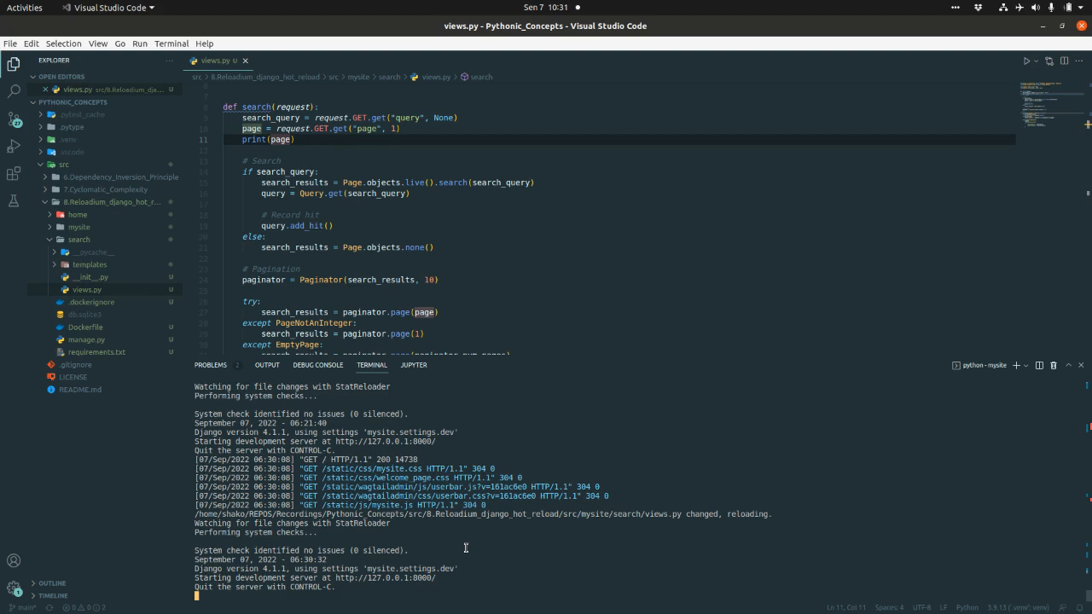
{"action": "mouse_move", "coordinate": [1019, 185]}
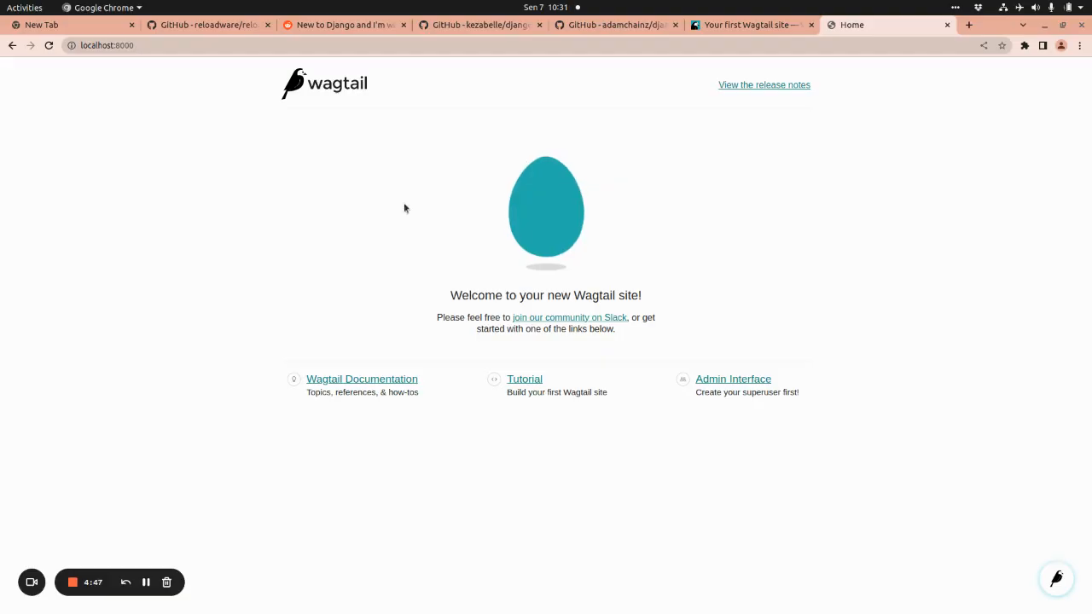
Switch to the reloadware/reloadium GitHub tab and scroll its README to the Django section.
{"action": "left_click", "coordinate": [204, 25]}
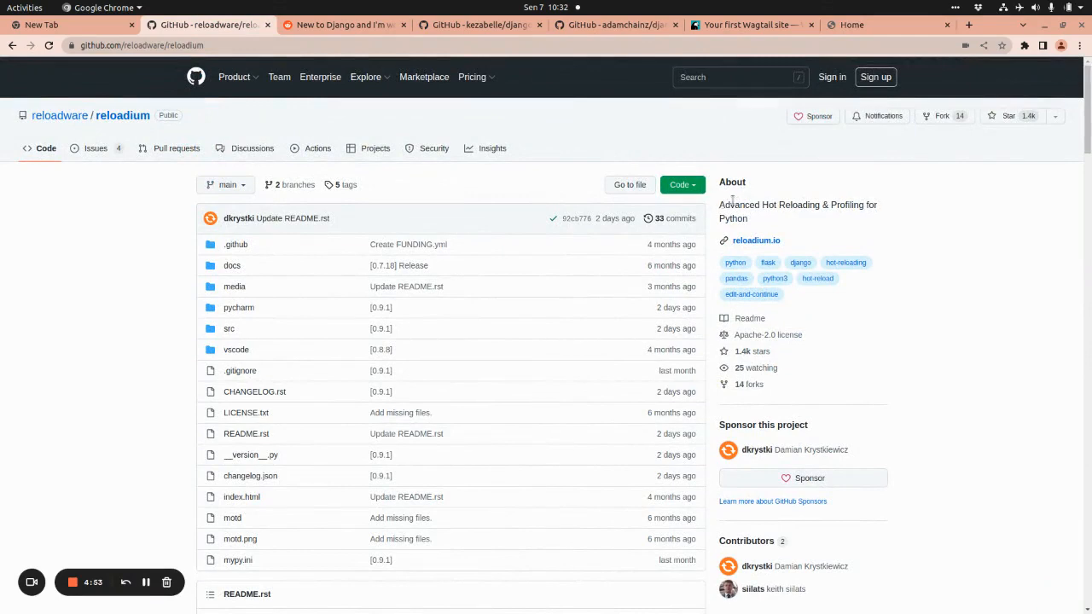
{"action": "mouse_move", "coordinate": [858, 228]}
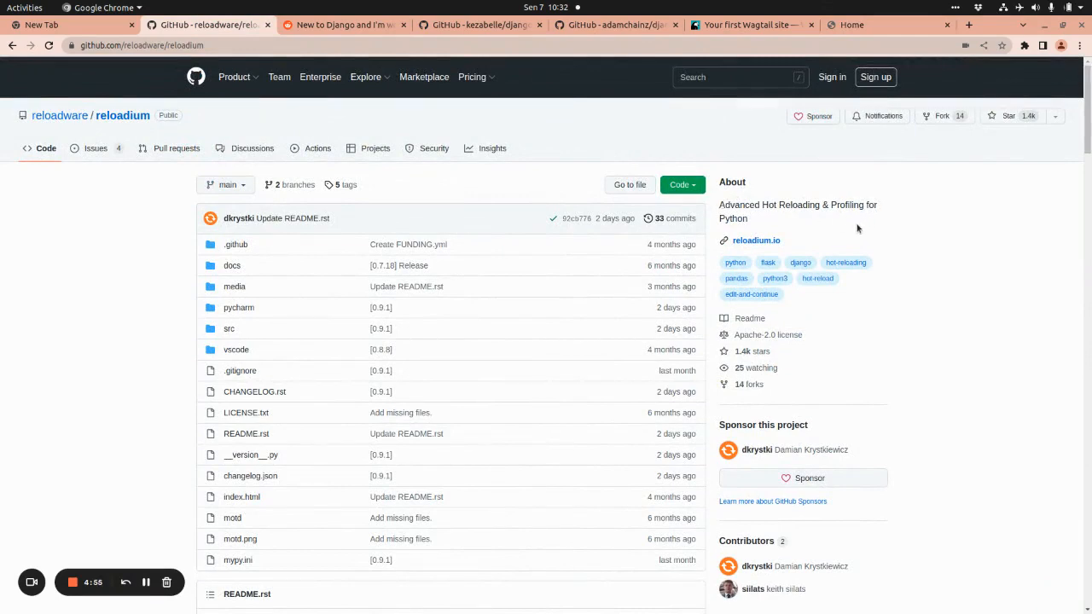
{"action": "mouse_move", "coordinate": [932, 227]}
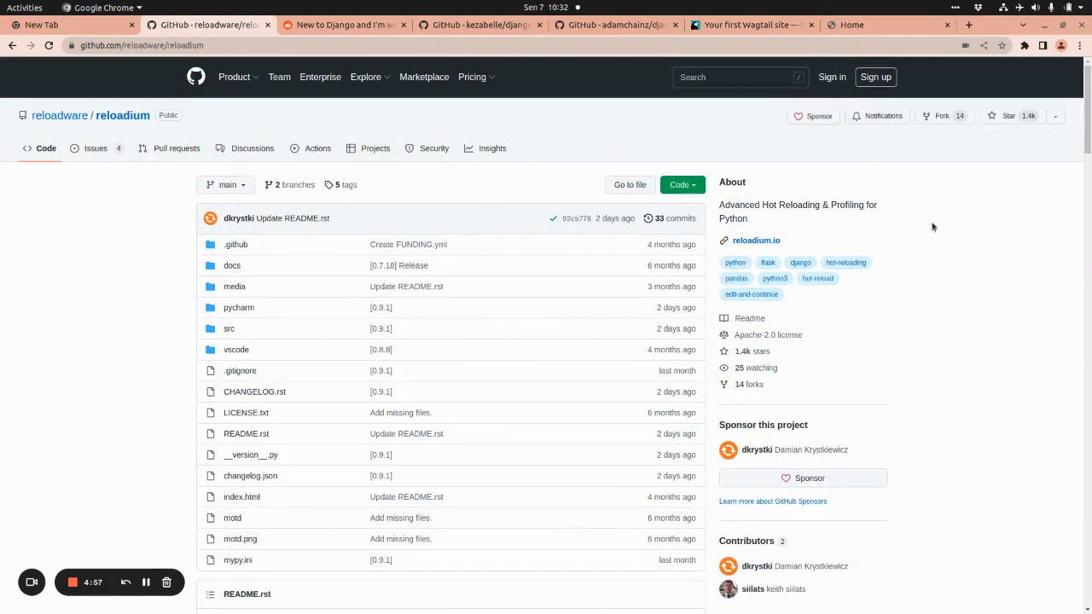
{"action": "scroll", "scroll_direction": "down", "scroll_amount": 3}
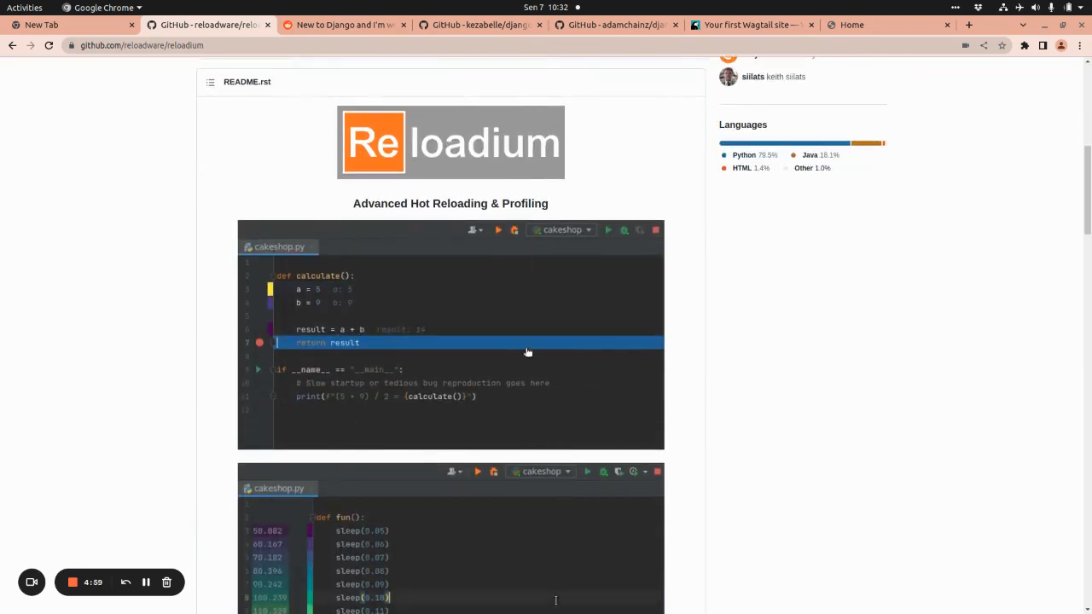
{"action": "scroll", "scroll_direction": "down", "scroll_amount": 3}
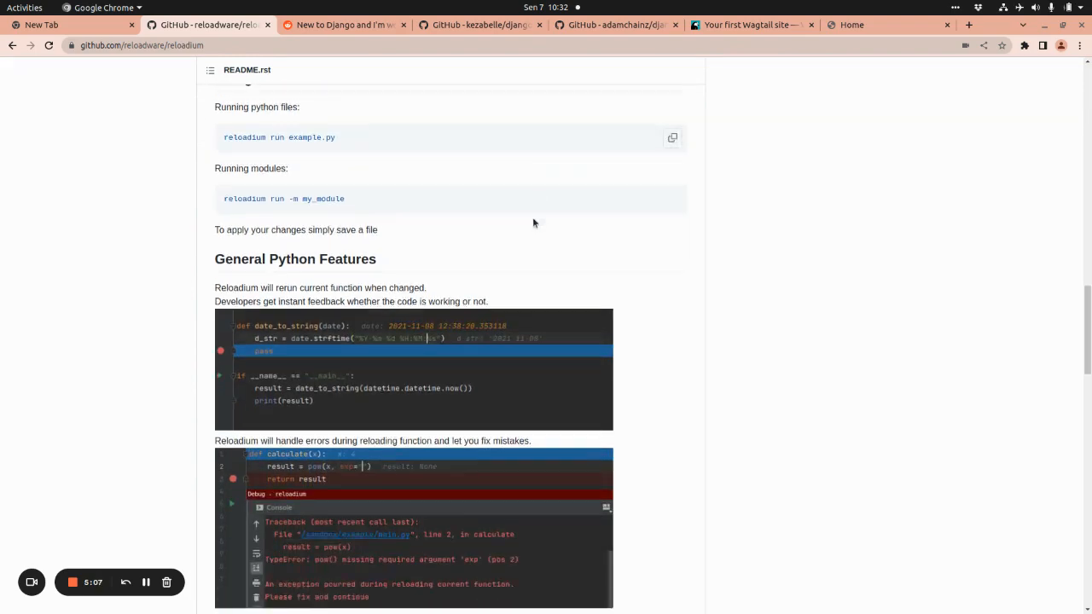
{"action": "scroll", "scroll_direction": "down", "scroll_amount": 3}
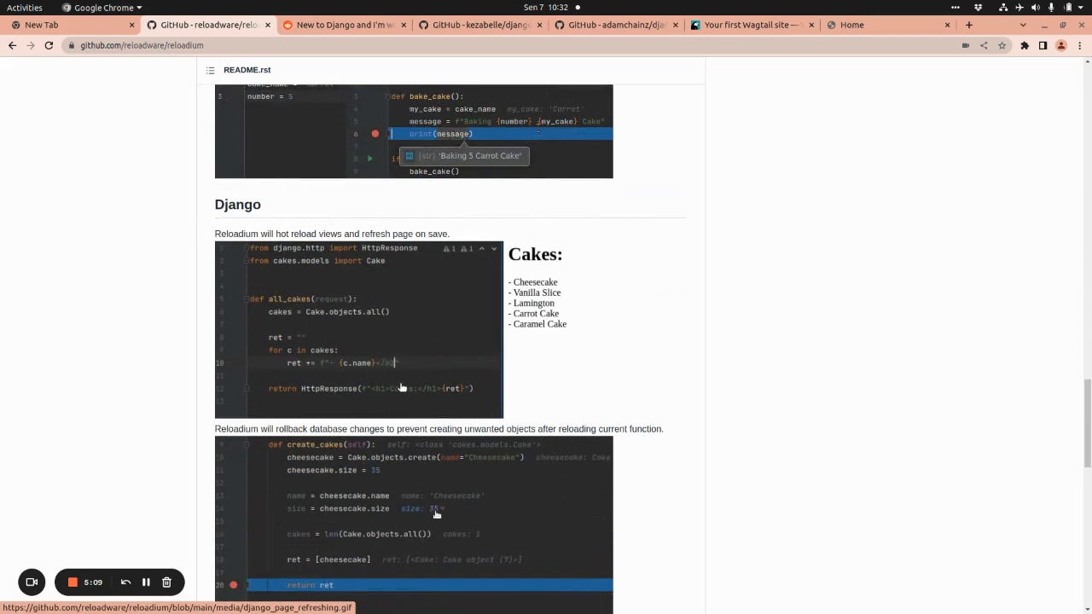
{"action": "scroll", "scroll_direction": "down", "scroll_amount": 3}
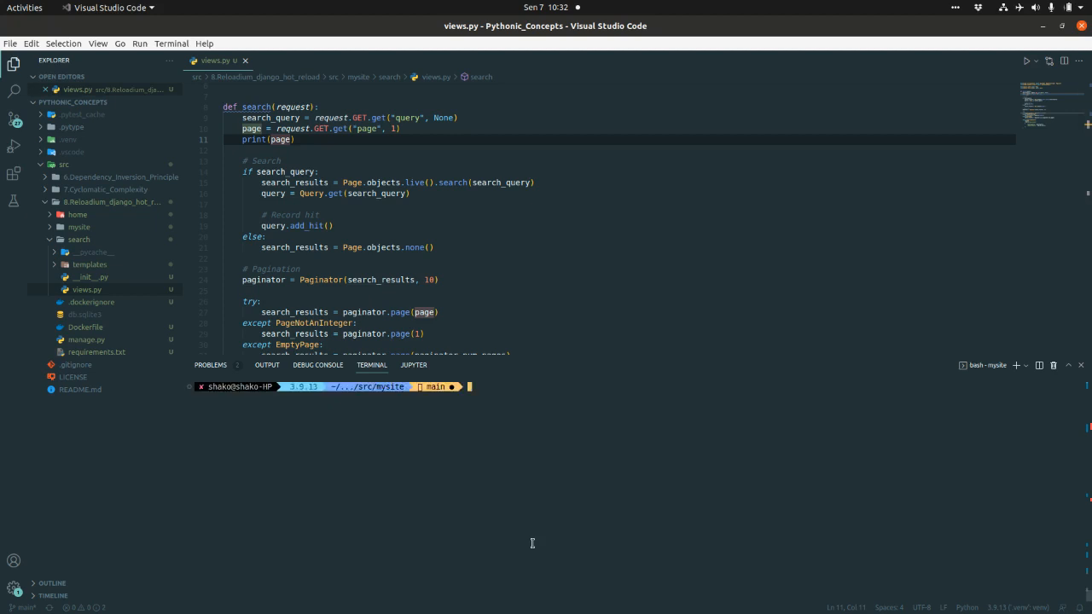
Run the manage.py runserver command with --noreload in the integrated terminal.
{"action": "type", "text": "python manage.py runserver"}
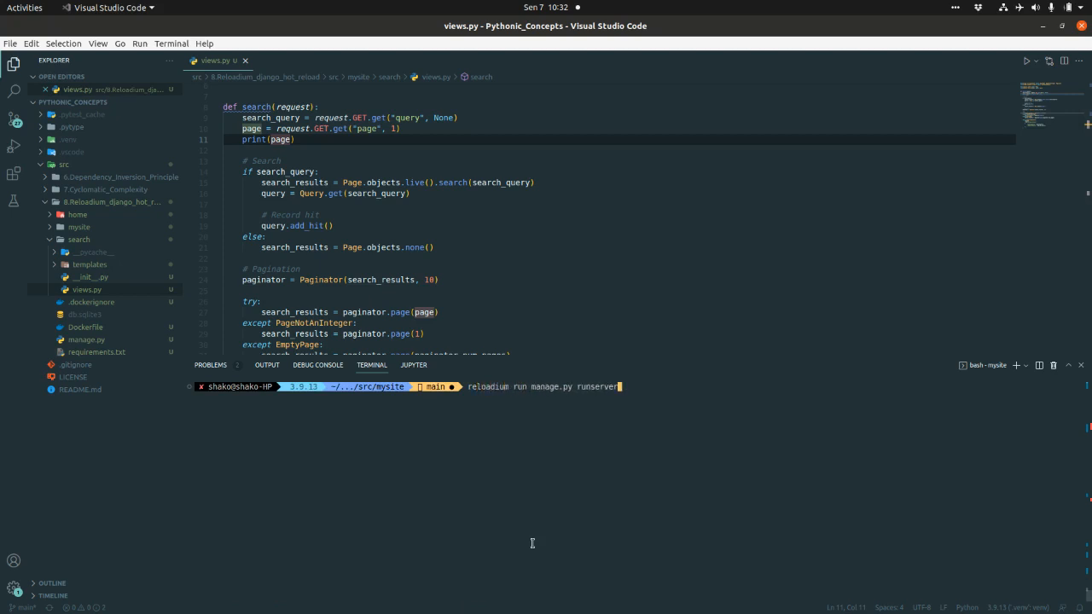
{"action": "type", "text": "--norelo"}
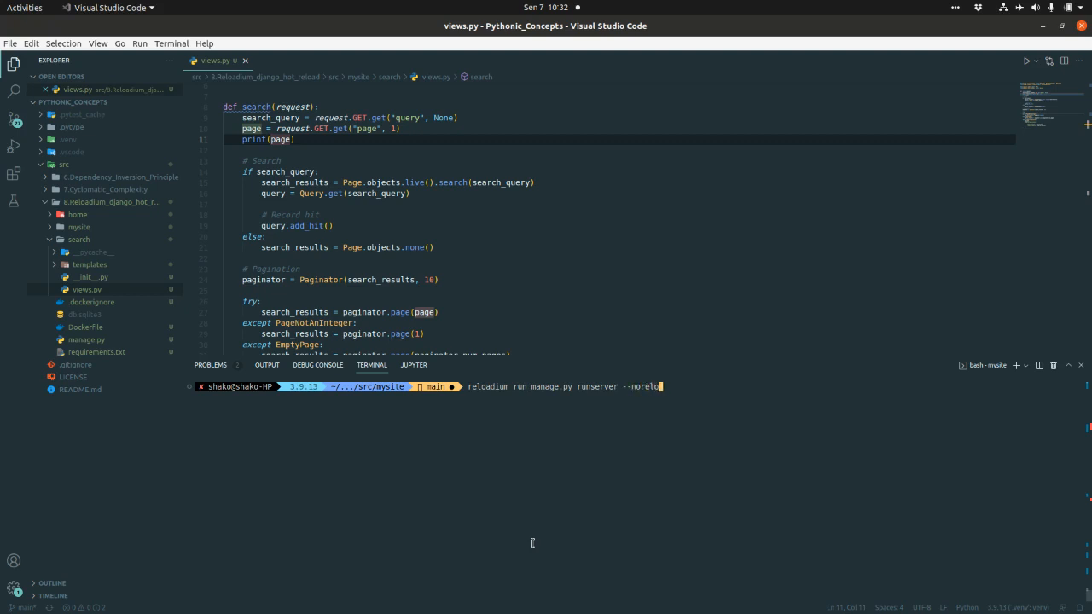
{"action": "type", "text": "ad"}
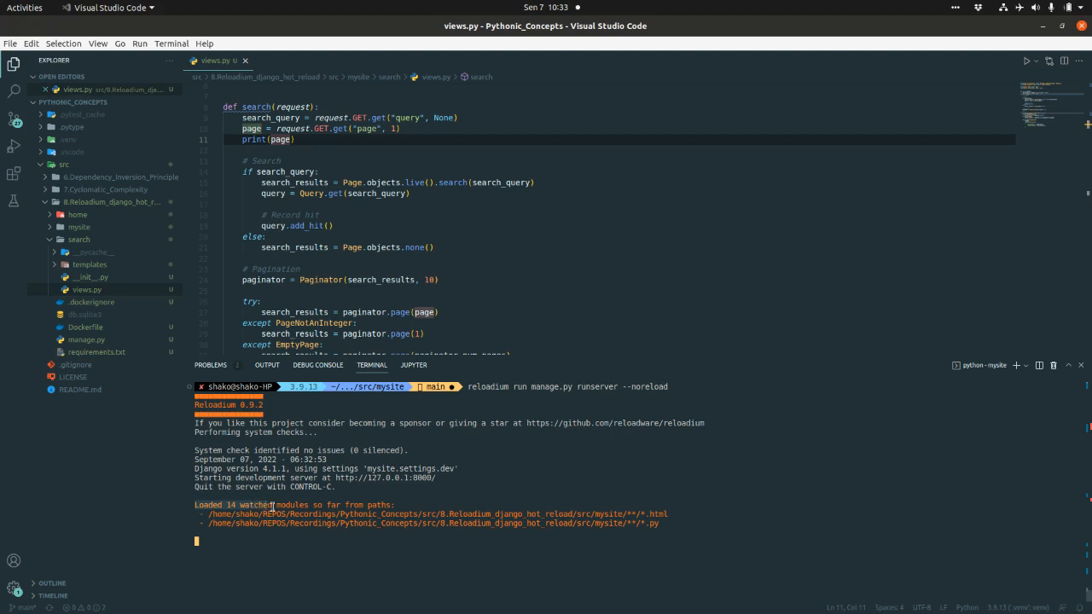
{"action": "mouse_move", "coordinate": [403, 497]}
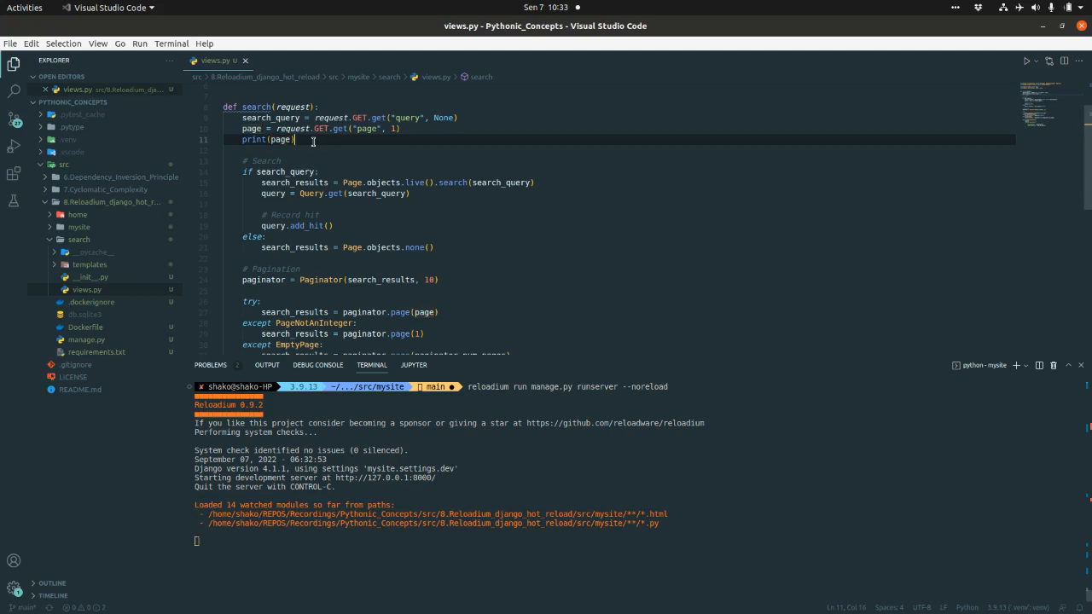
{"action": "mouse_move", "coordinate": [405, 219]}
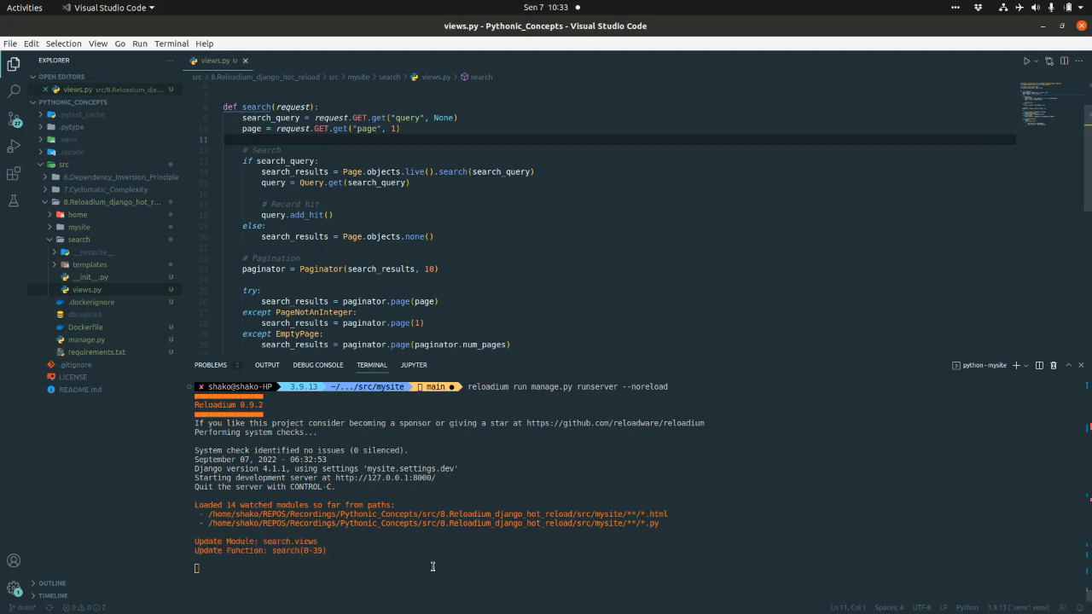
{"action": "mouse_move", "coordinate": [265, 549]}
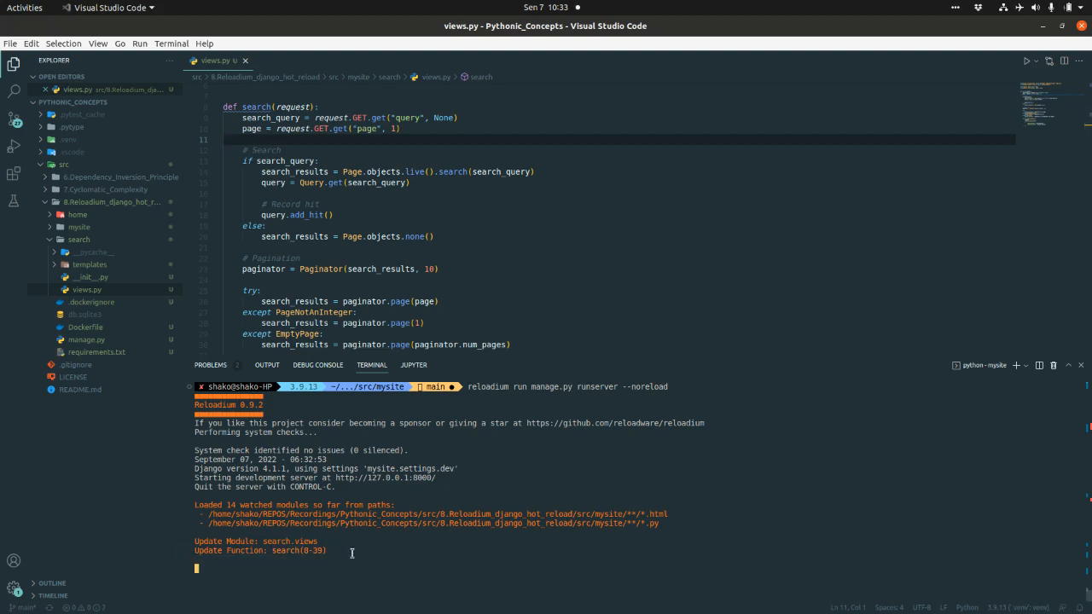
{"action": "mouse_move", "coordinate": [257, 161]}
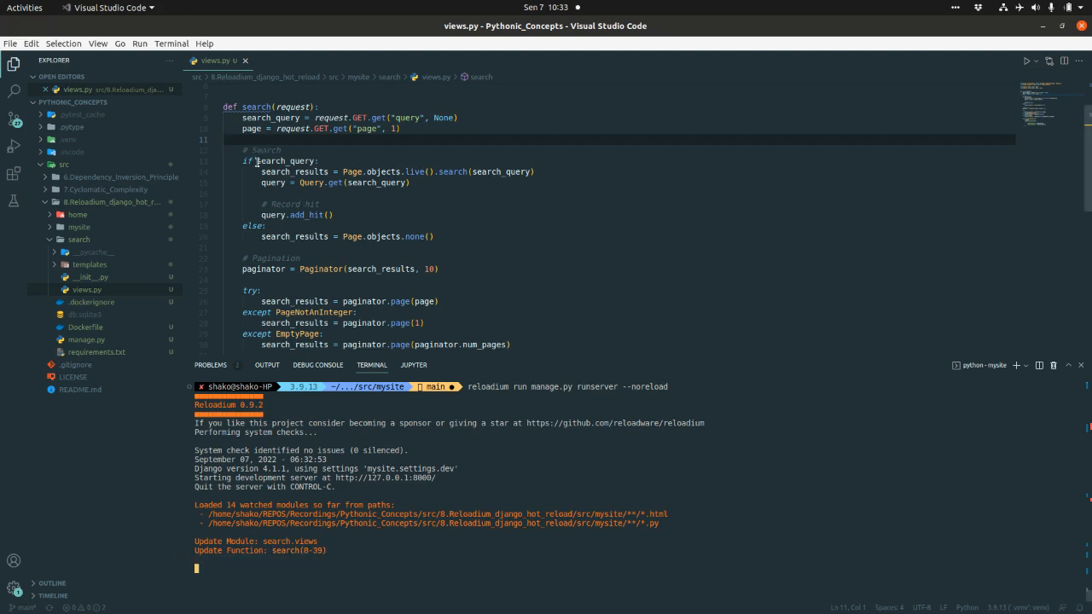
{"action": "mouse_move", "coordinate": [383, 171]}
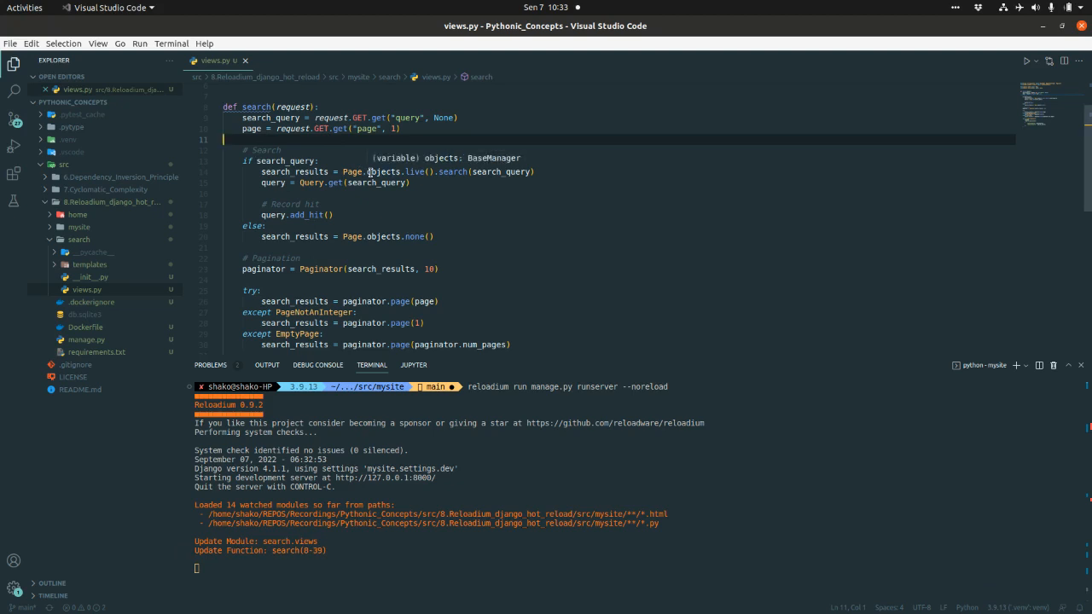
Retype print(page) in the search view so reloadium hot-reloads the function.
{"action": "type", "text": "print(page)"}
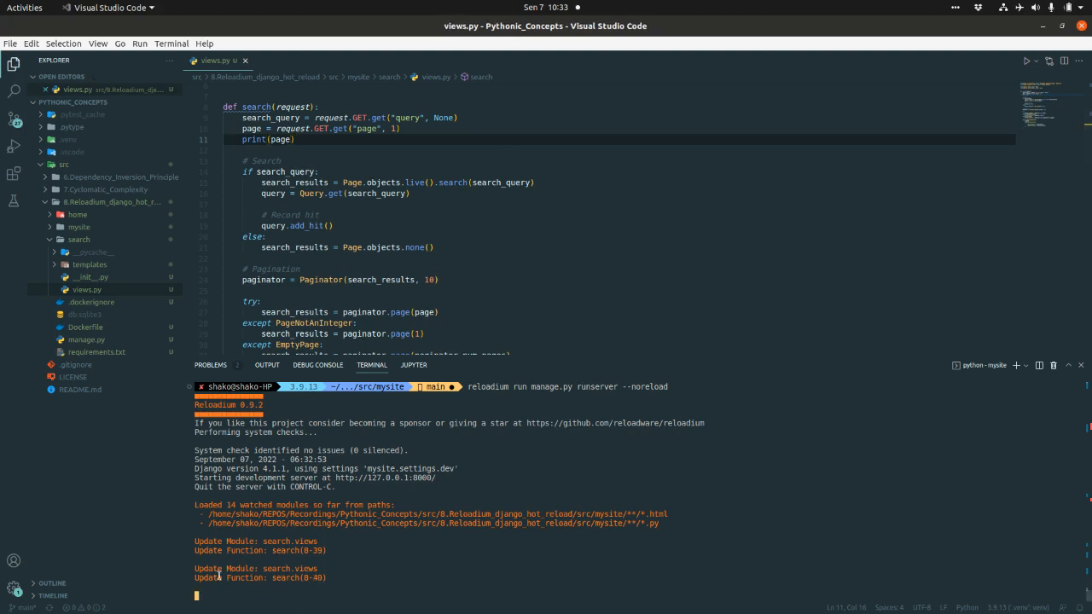
{"action": "mouse_move", "coordinate": [244, 576]}
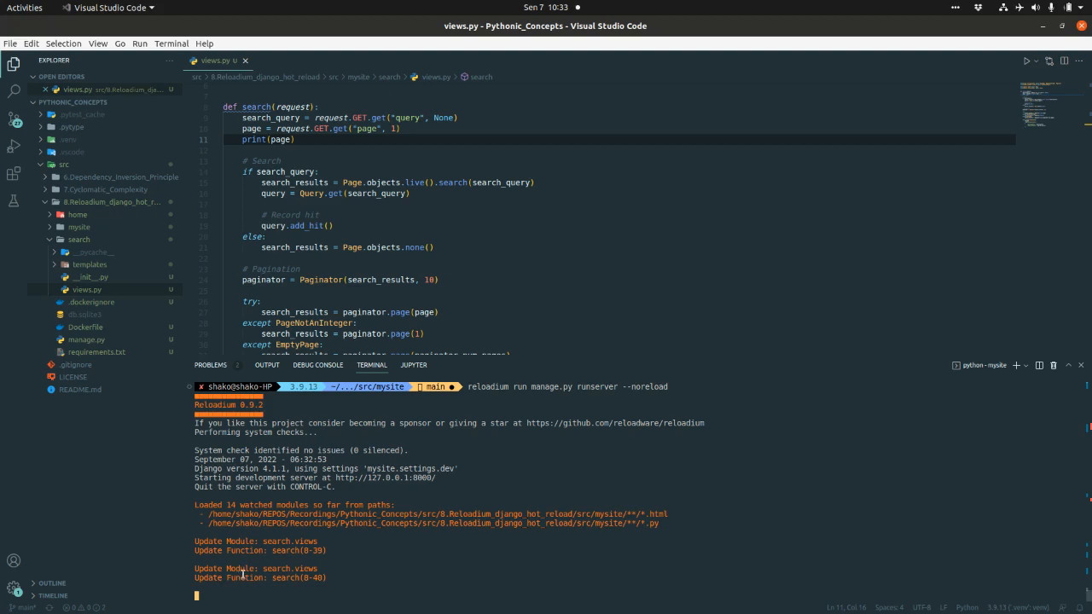
{"action": "mouse_move", "coordinate": [303, 579]}
{"action": "type", "text": "\">>>>\", "}
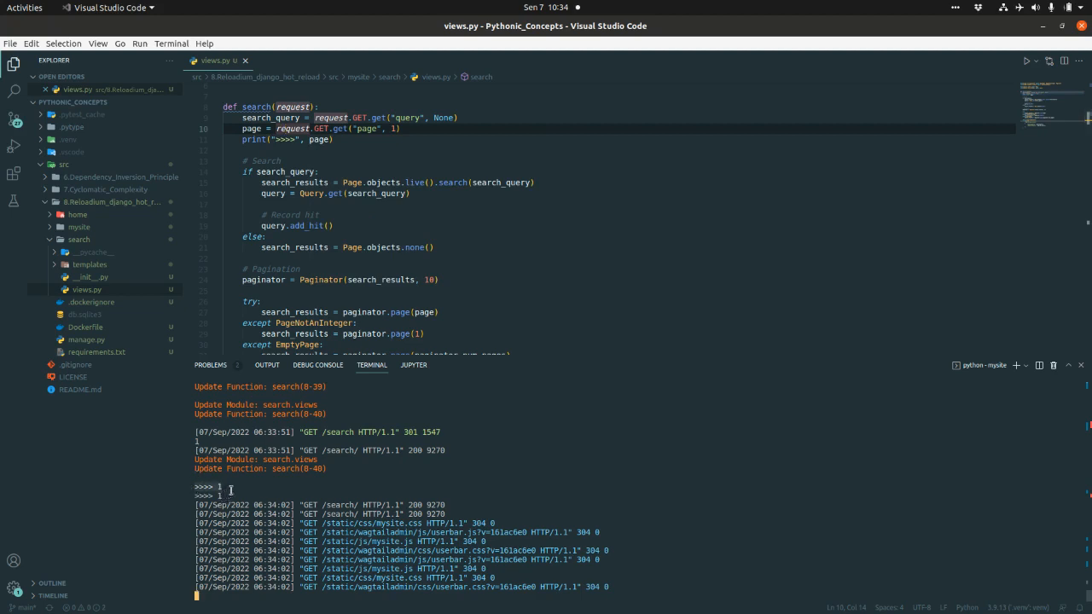
{"action": "mouse_move", "coordinate": [289, 459]}
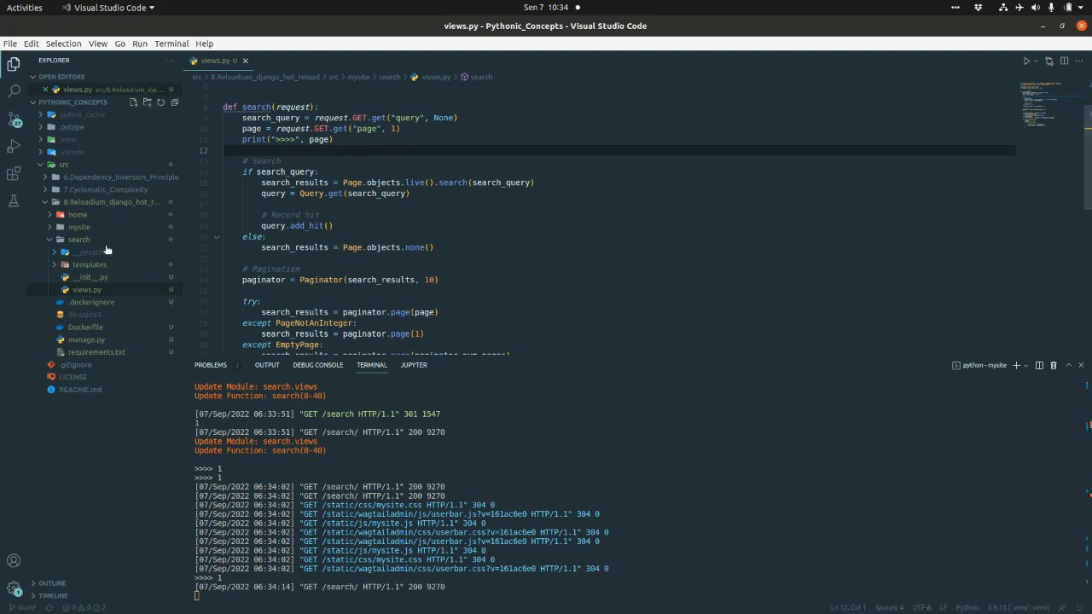
Expand the home folder in the Explorer and place the cursor on the query.add_hit() line.
{"action": "left_click", "coordinate": [77, 214]}
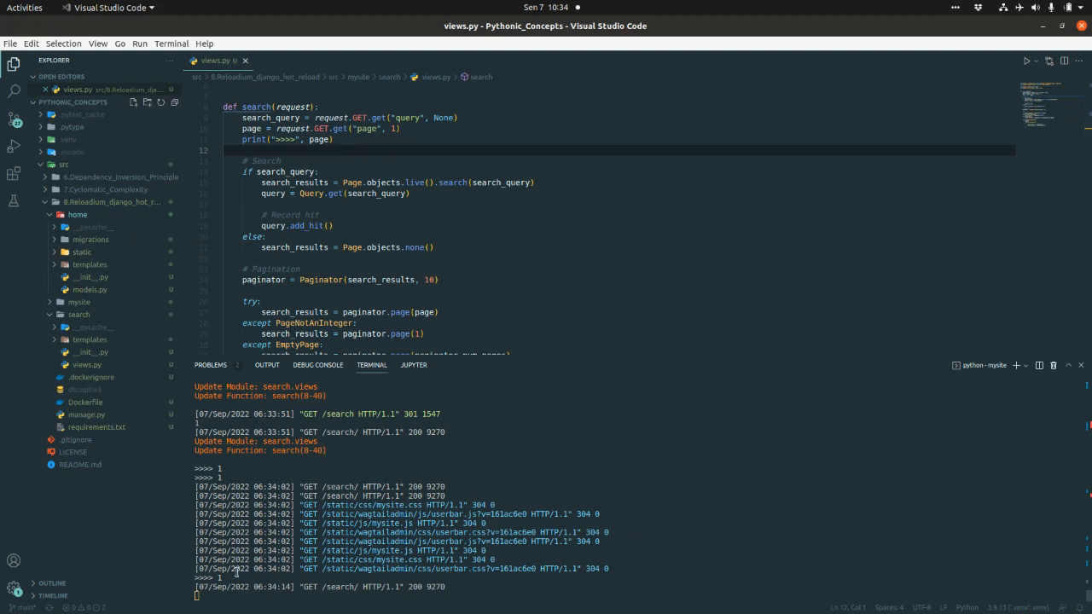
{"action": "mouse_move", "coordinate": [251, 470]}
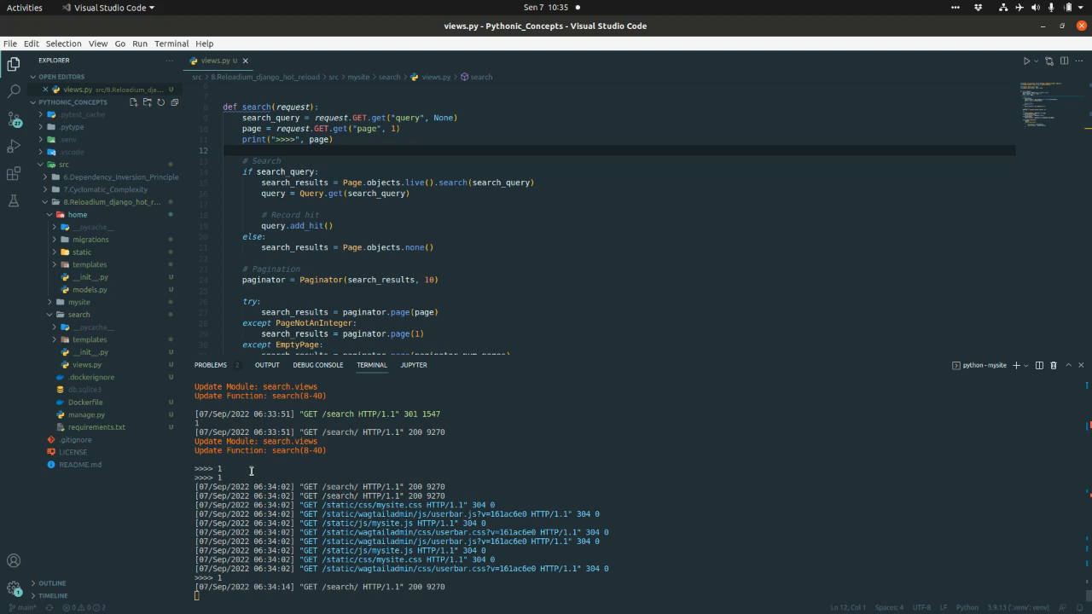
{"action": "left_click", "coordinate": [484, 225]}
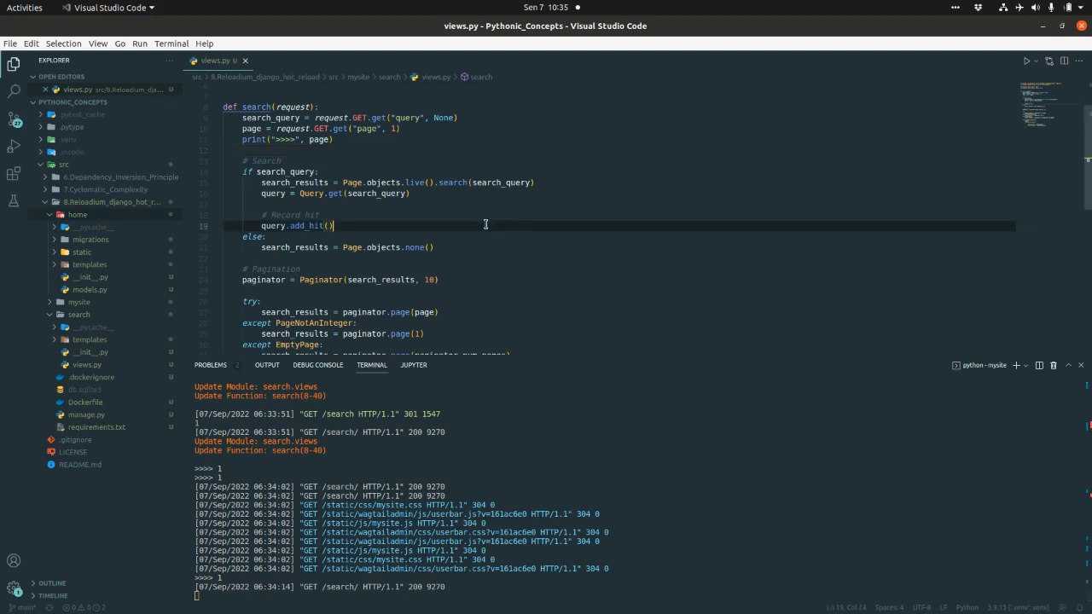
{"action": "mouse_move", "coordinate": [527, 237]}
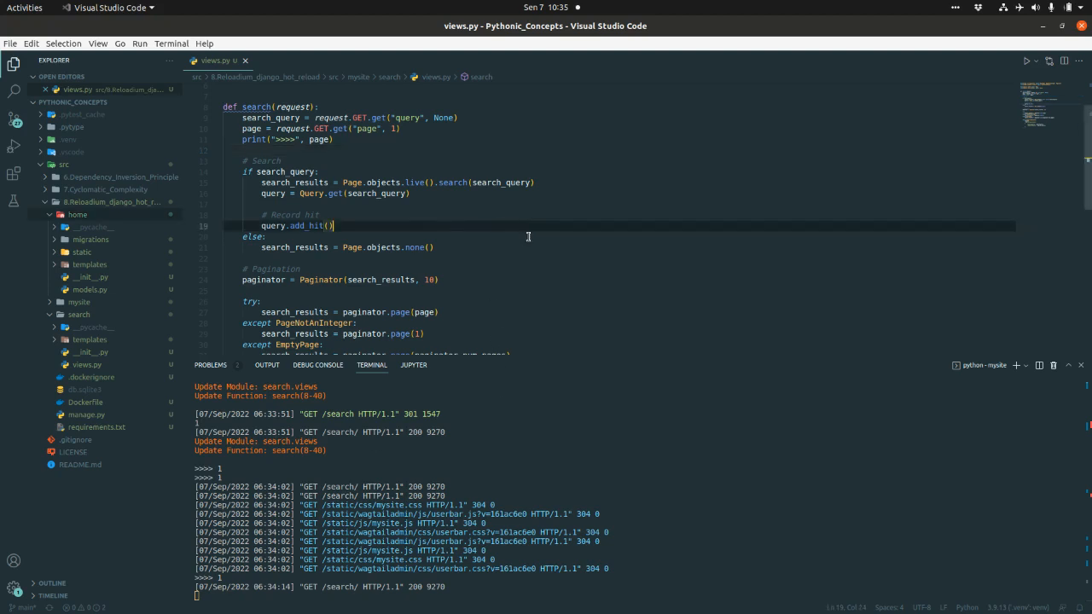
{"action": "mouse_move", "coordinate": [466, 284]}
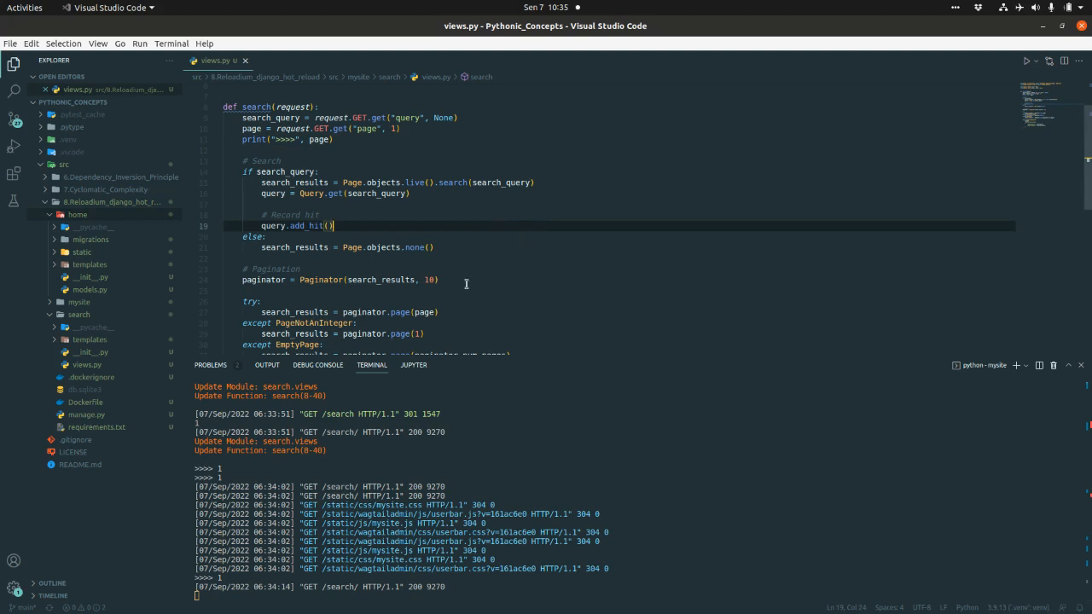
{"action": "mouse_move", "coordinate": [319, 492]}
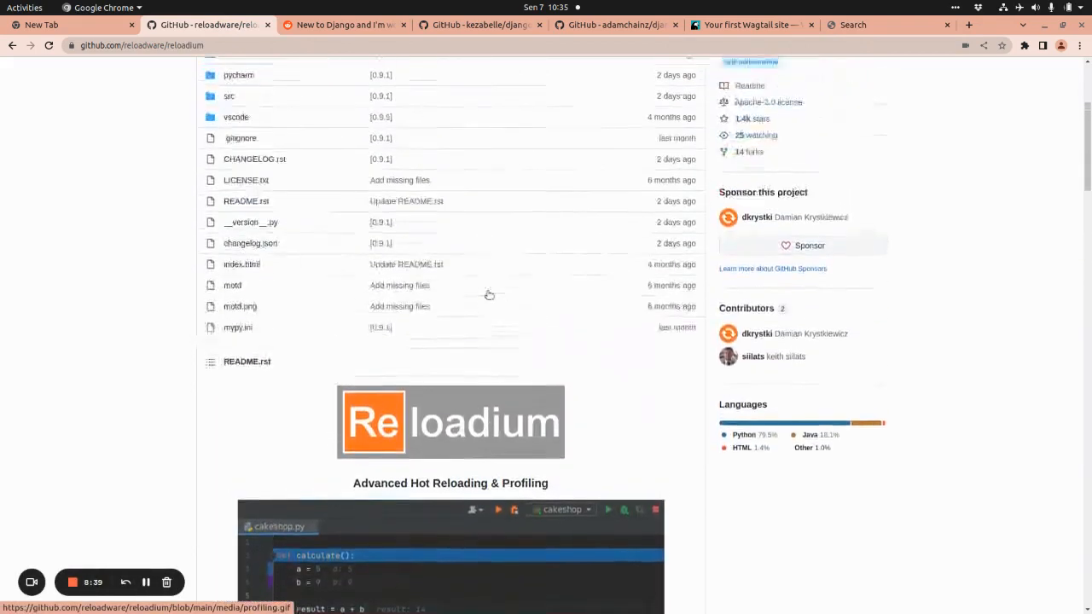
Scroll the reloadium GitHub page back up to its file listing.
{"action": "scroll", "scroll_direction": "up", "scroll_amount": 3}
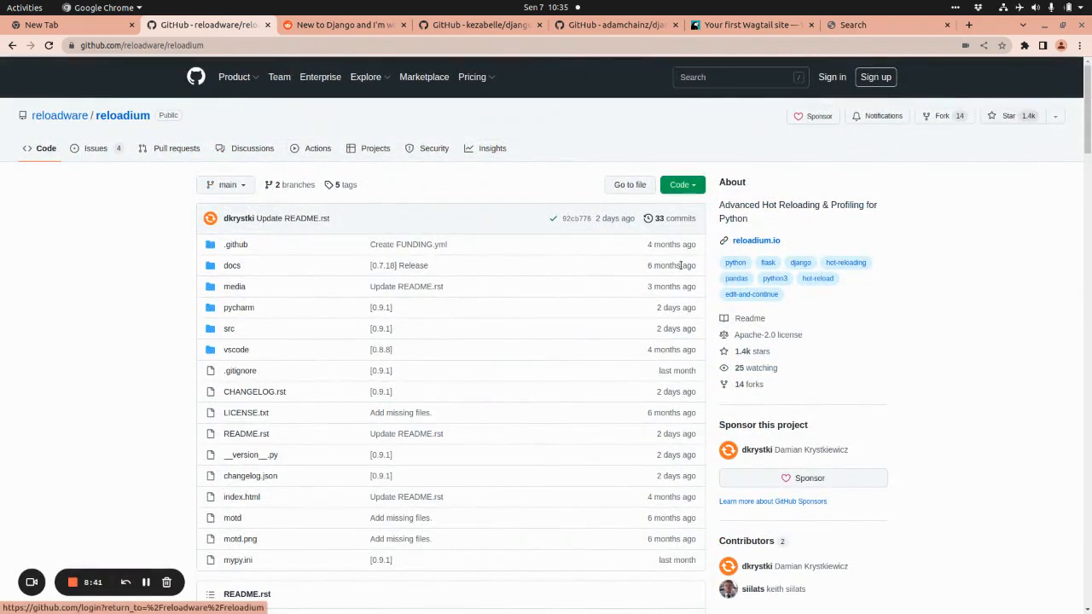
{"action": "mouse_move", "coordinate": [424, 316]}
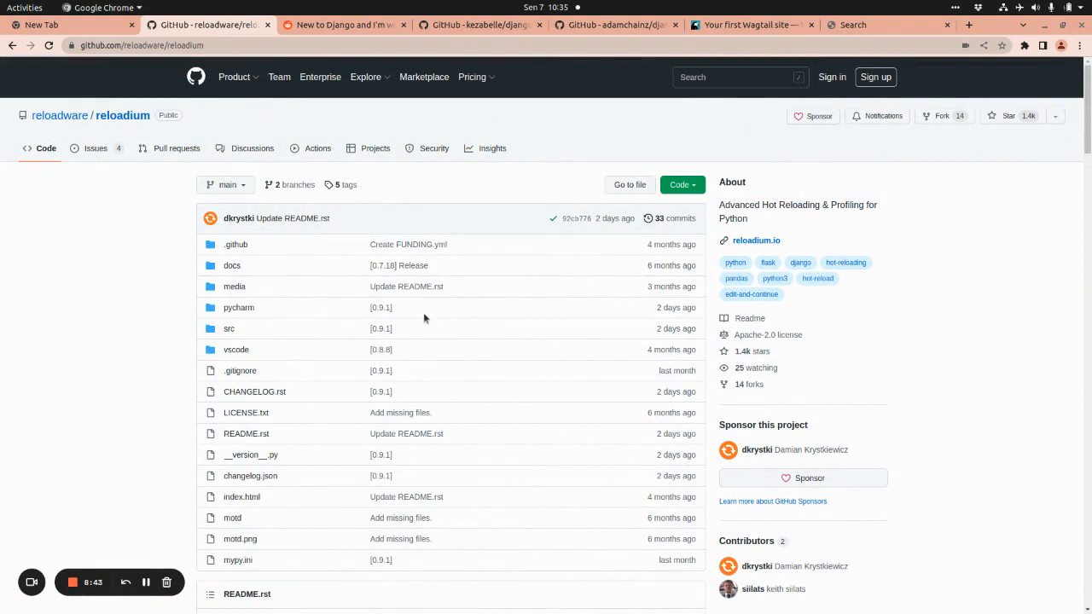
{"action": "mouse_move", "coordinate": [431, 324]}
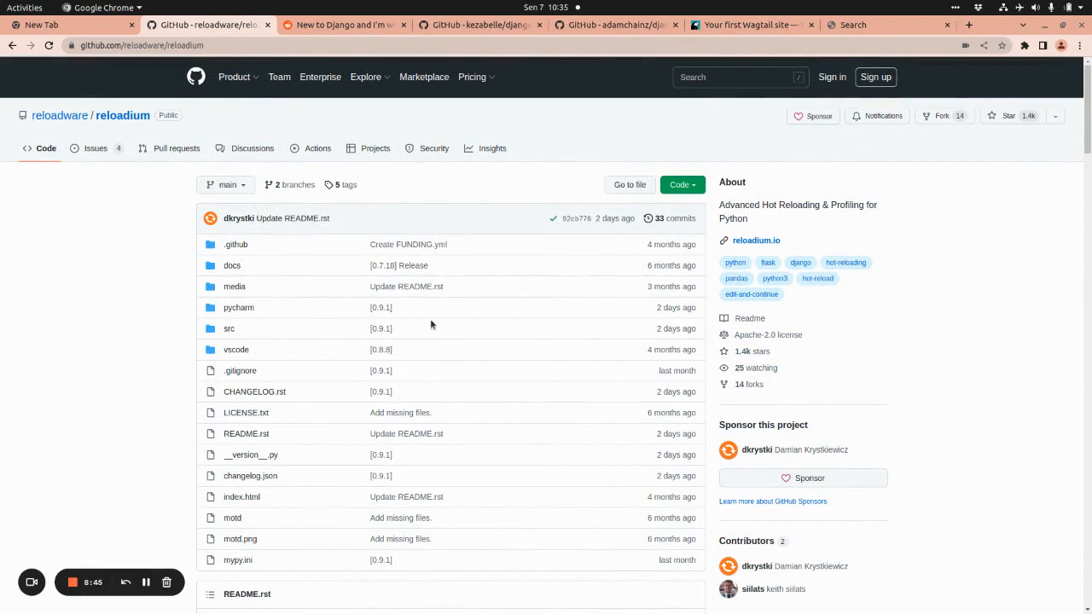
{"action": "mouse_move", "coordinate": [411, 233]}
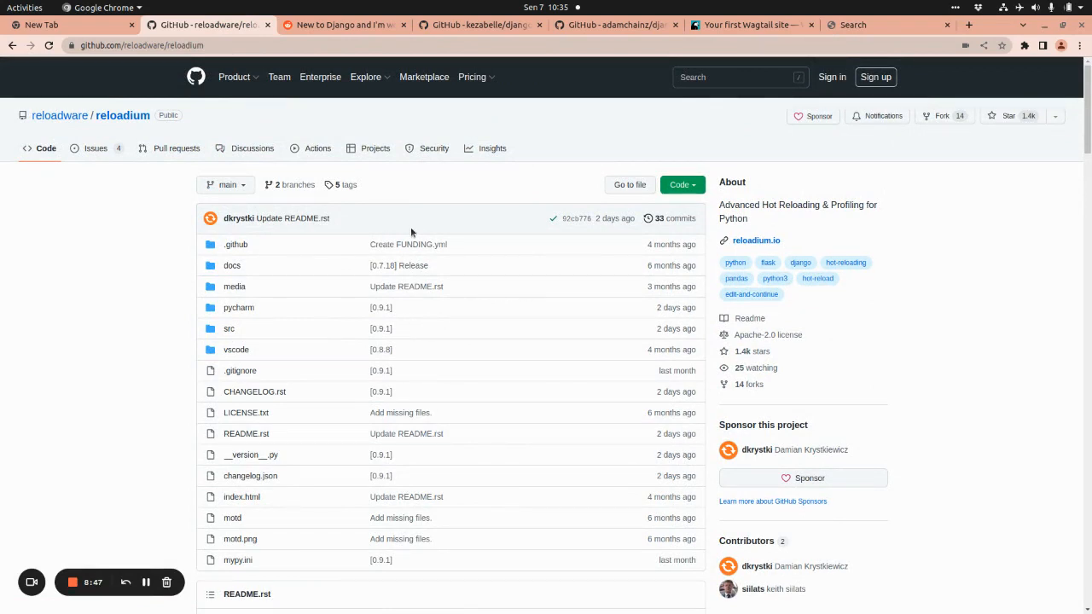
{"action": "mouse_move", "coordinate": [546, 294]}
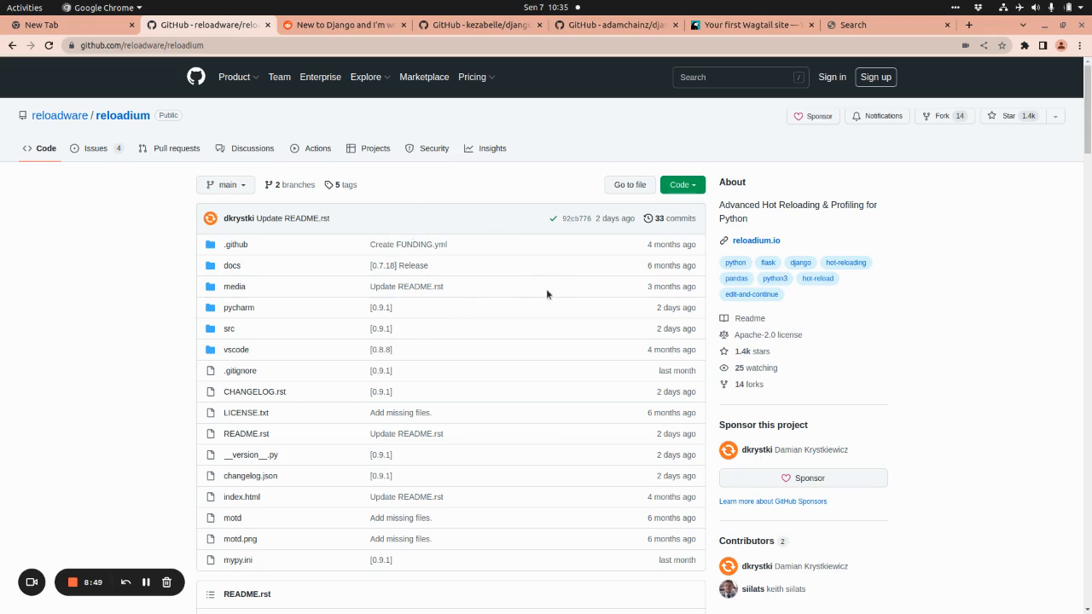
{"action": "mouse_move", "coordinate": [576, 373]}
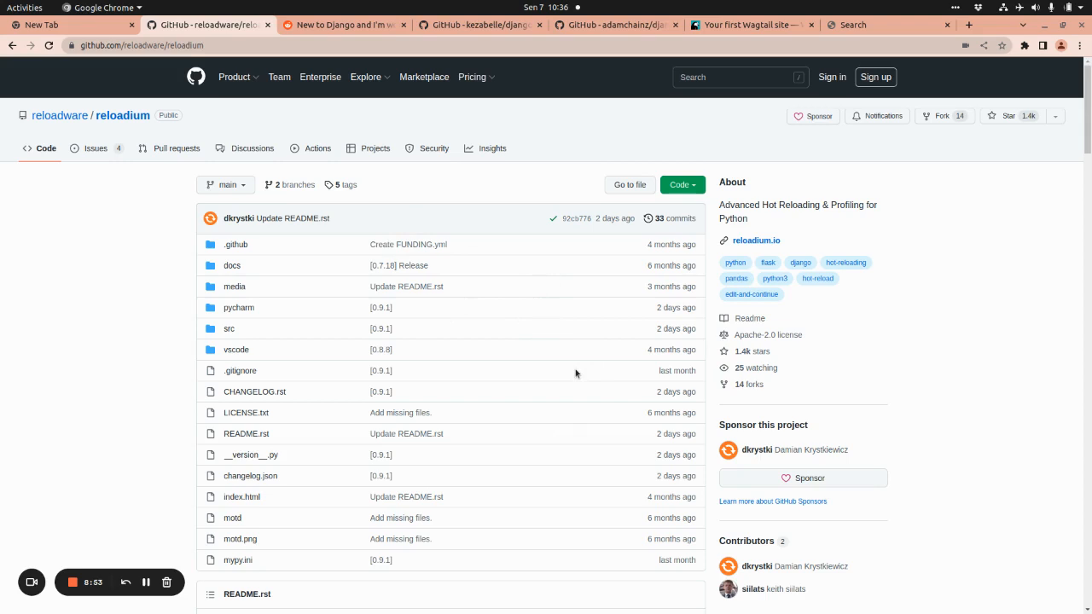
{"action": "mouse_move", "coordinate": [520, 356]}
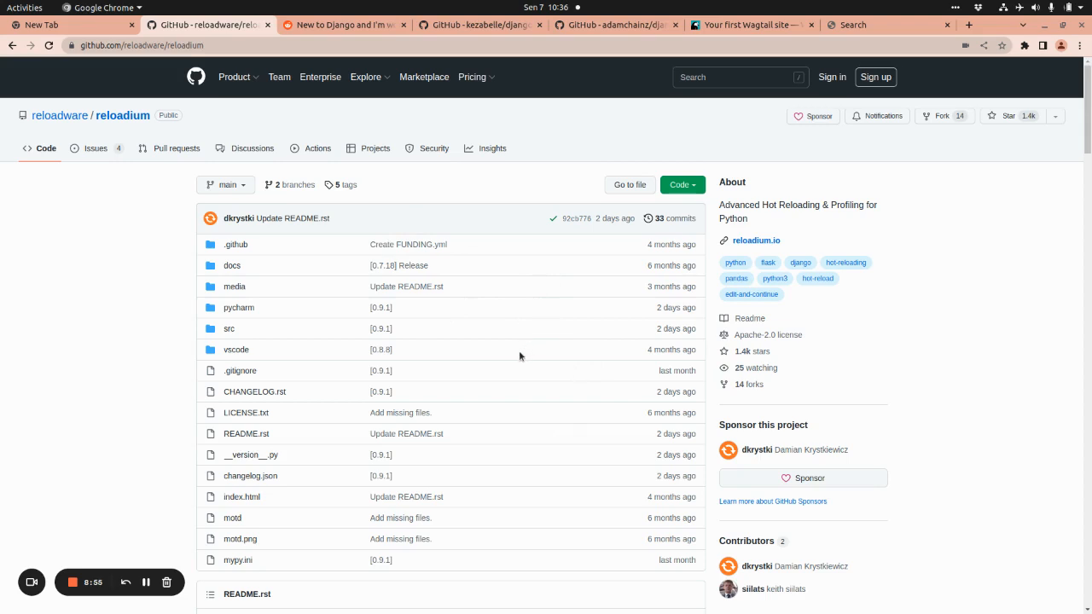